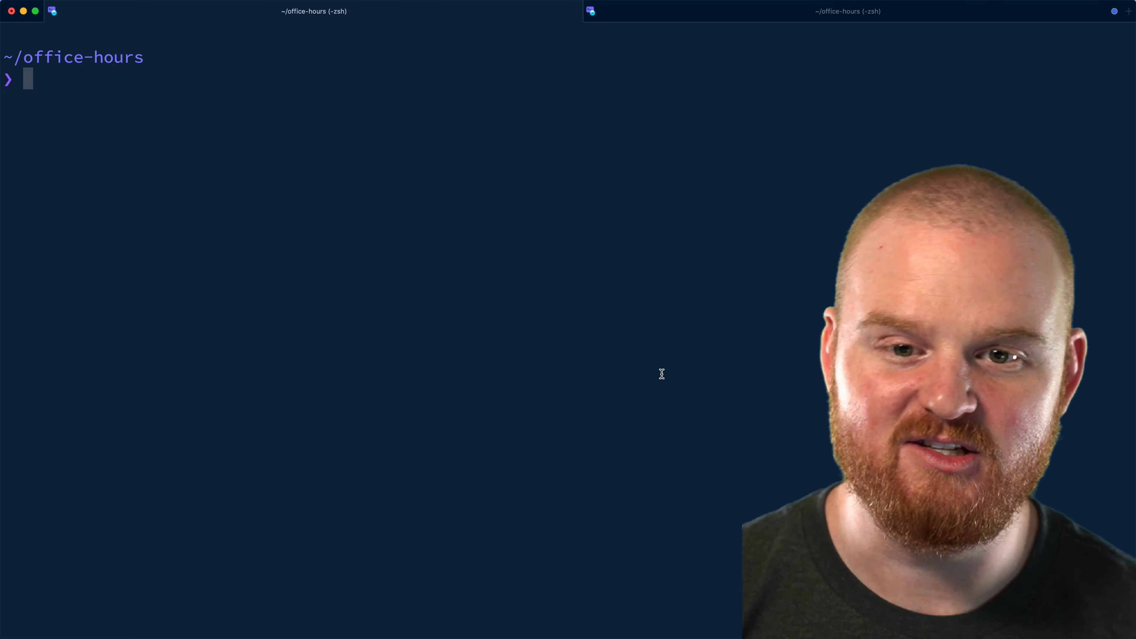
# Run 'stripe samples create developer-office-hours tutorial' with the java server and enter the tutorial folder.
pyautogui.write('stripe samples c')
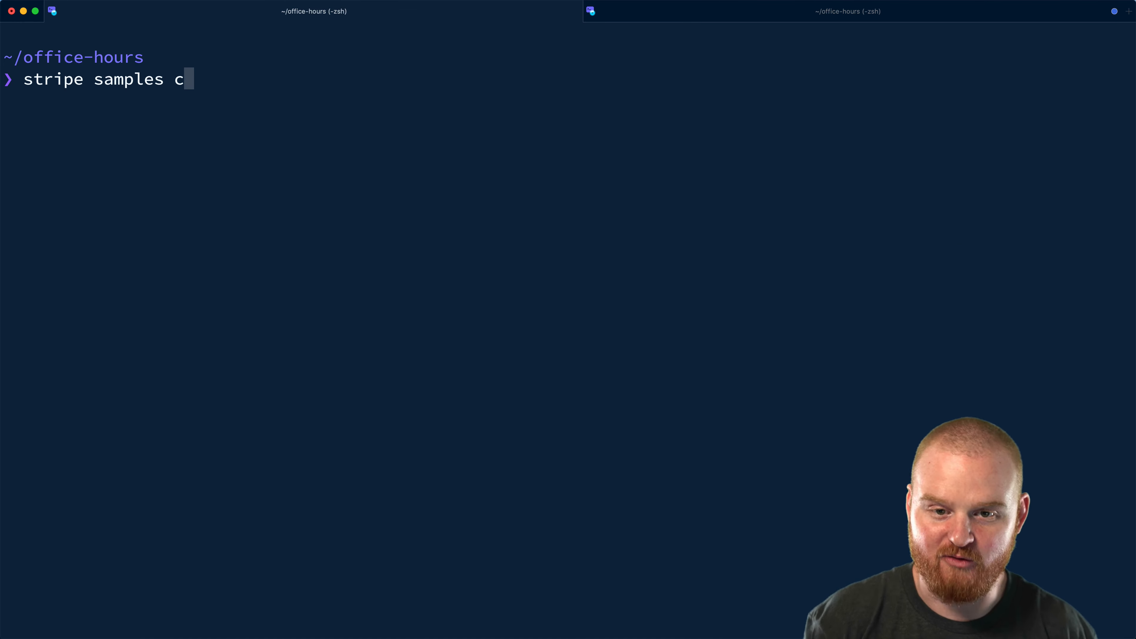
pyautogui.write('reate developer-office')
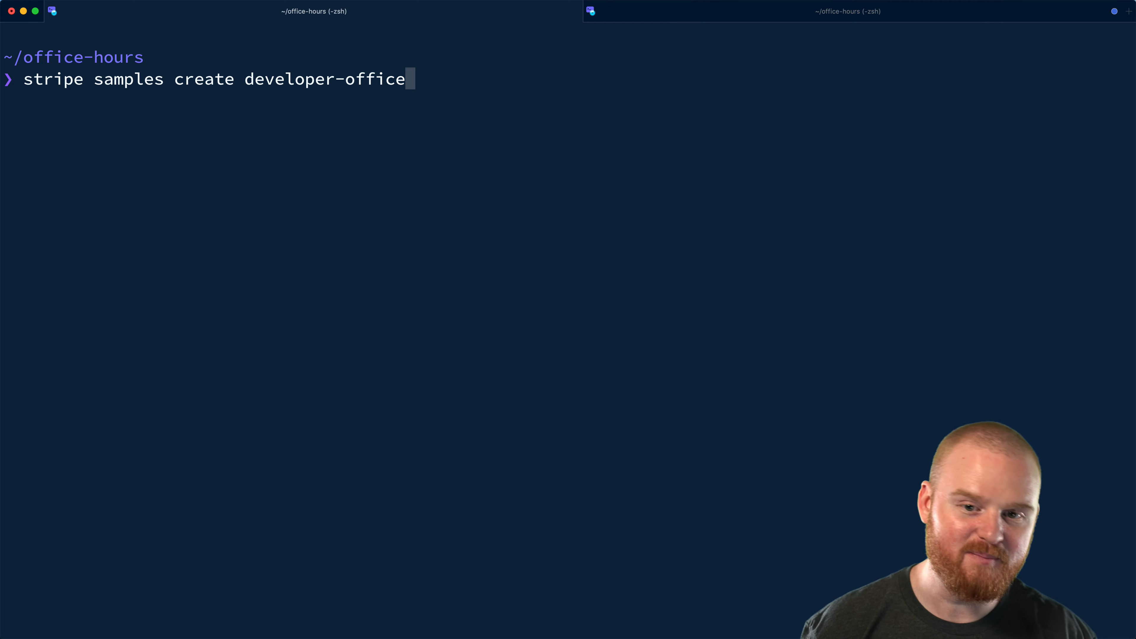
pyautogui.write('-hours')
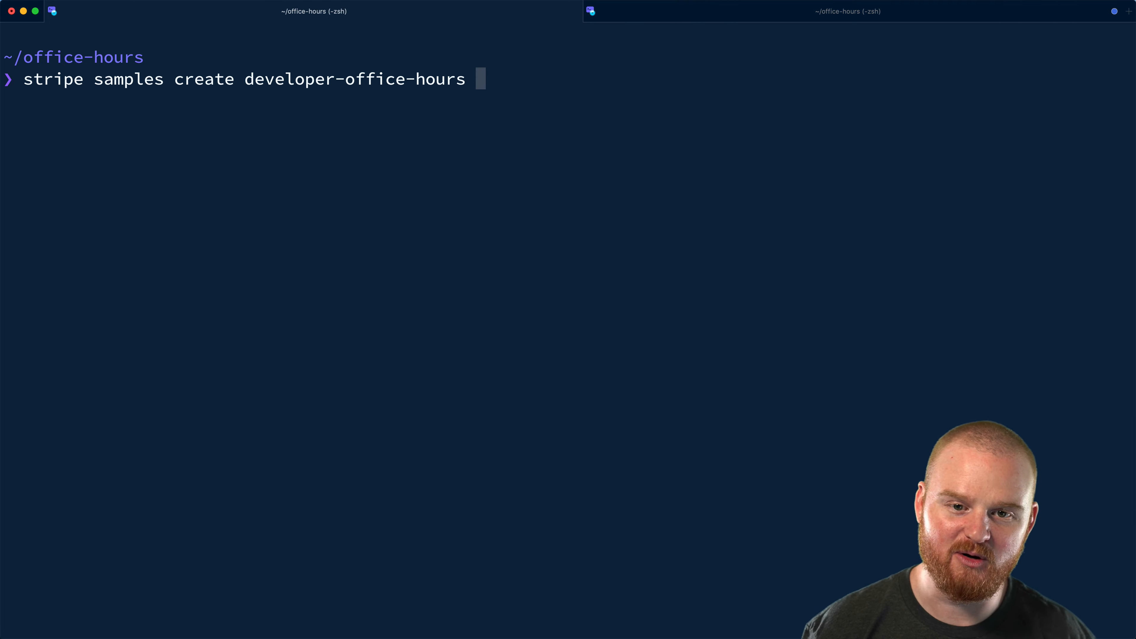
pyautogui.write('tutorial')
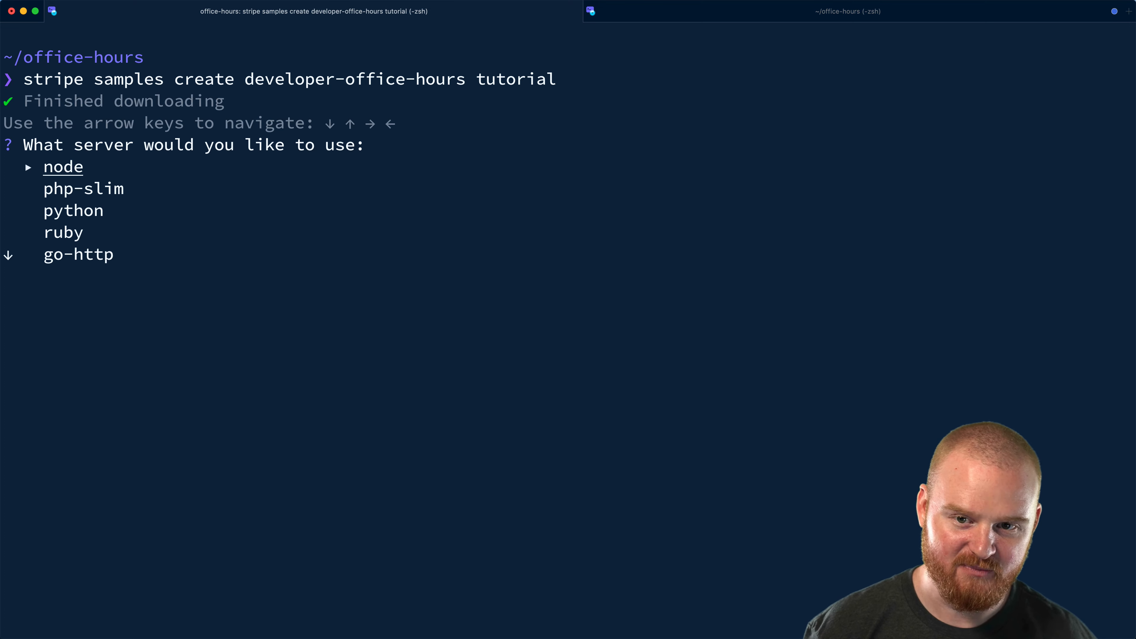
pyautogui.press('enter')
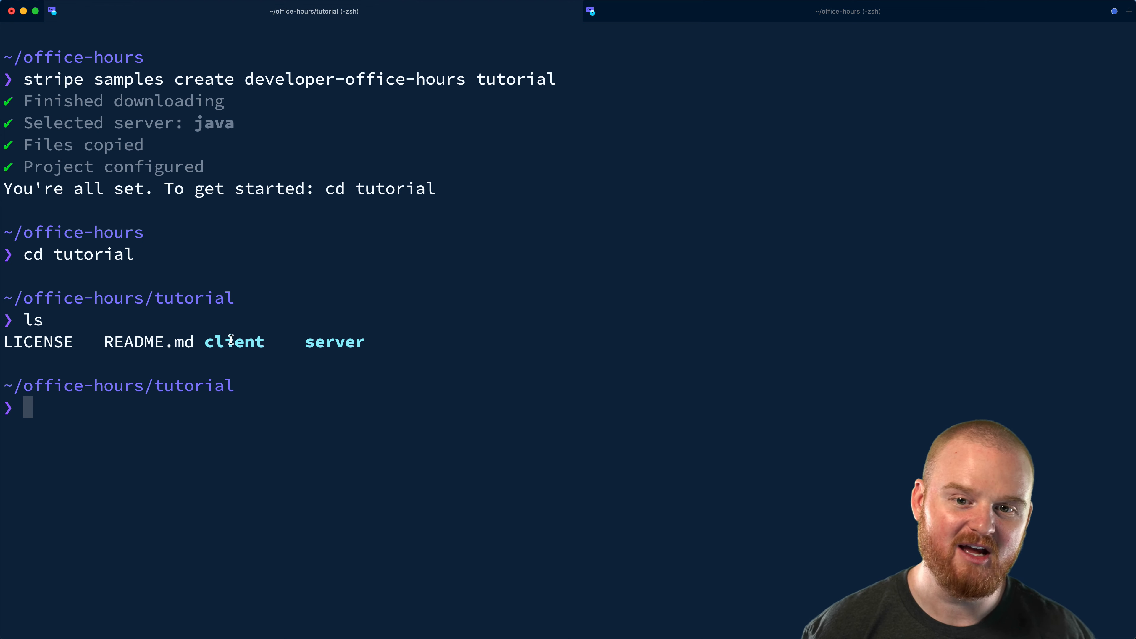
pyautogui.doubleClick(235, 342)
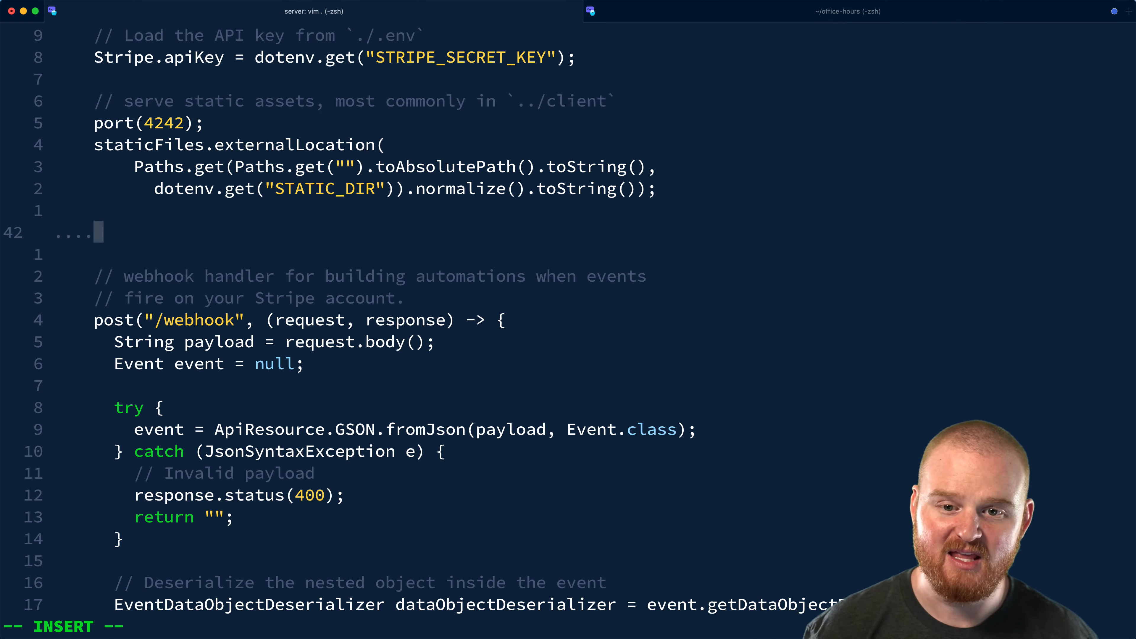
# Write a post("/create-payment-intent") route stub responding with application/json above the webhook handler.
pyautogui.write('post("/", (request, response) -> {')
pyautogui.write('response.type("application/json");')
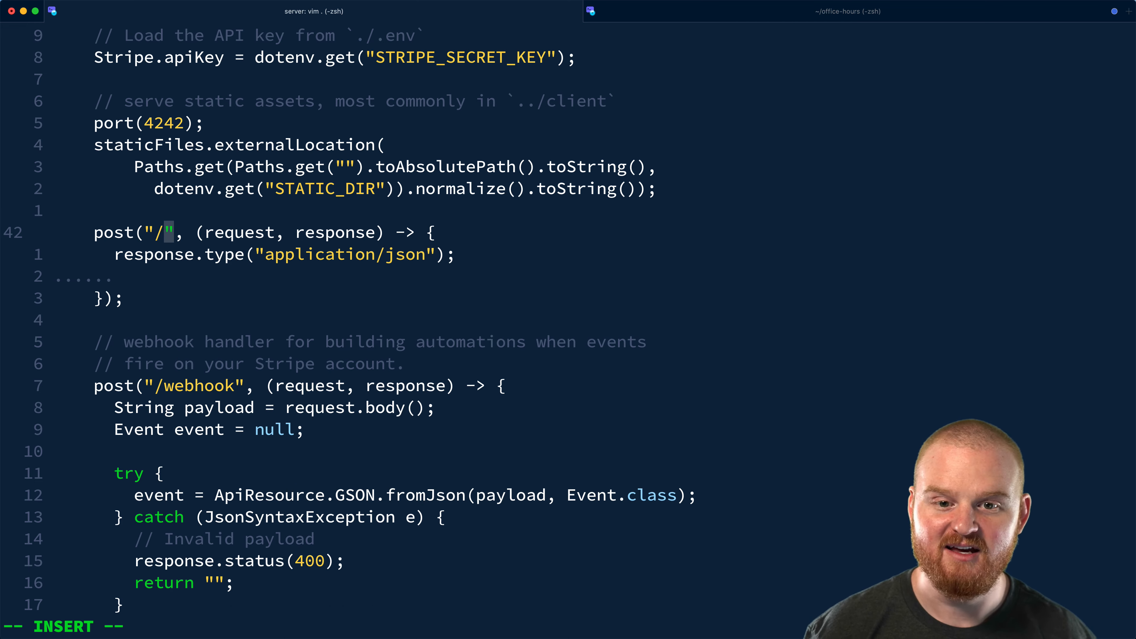
pyautogui.write('create-payment-intent')
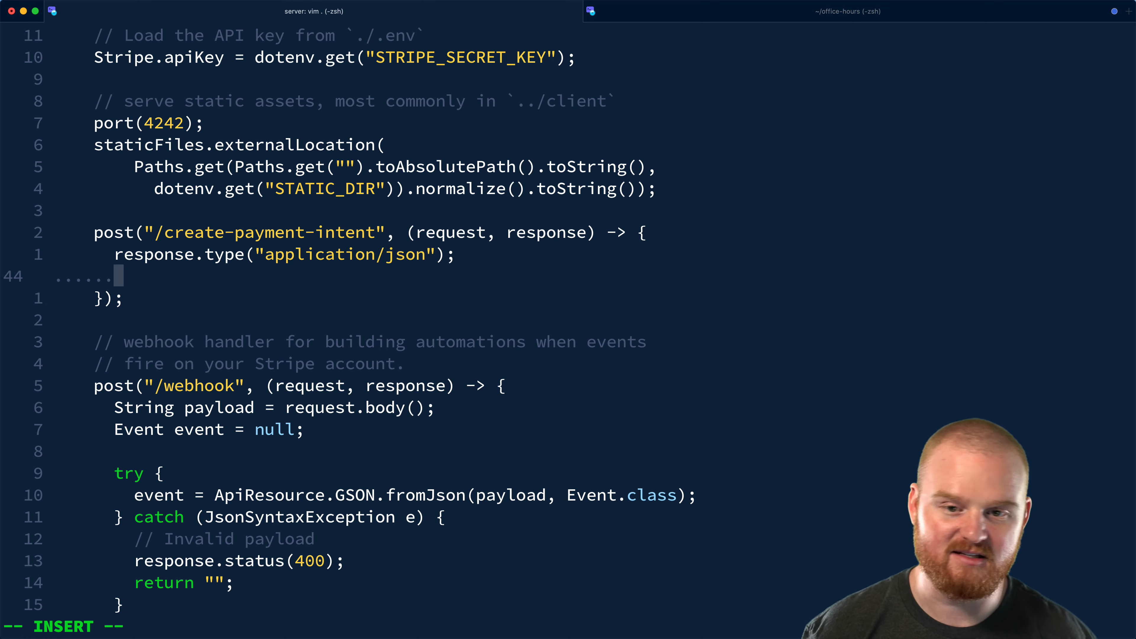
# Build PaymentIntentCreateParams with setAmount(1999L) and setCurrency("usd") in the route.
pyautogui.write('PaymentIntentCreat')
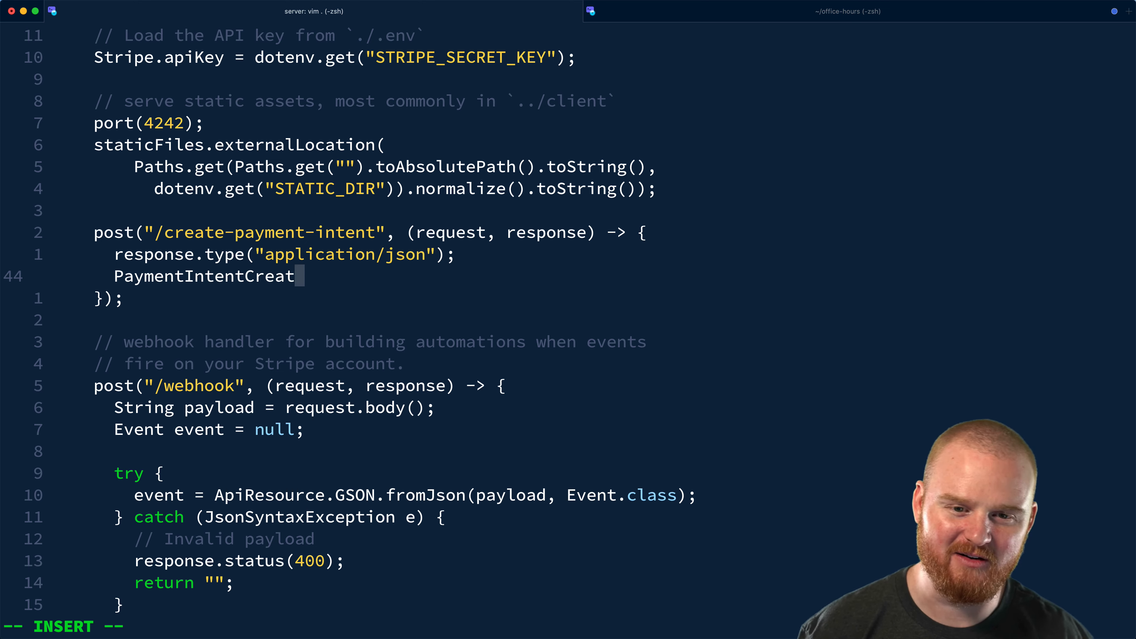
pyautogui.write('eParams params = P')
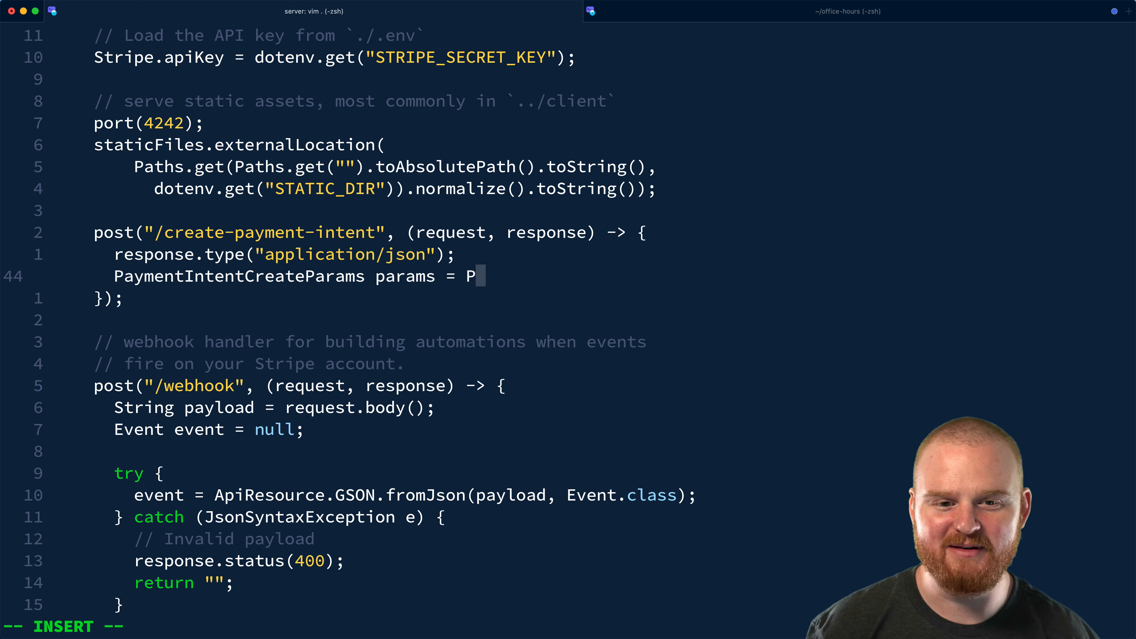
pyautogui.write('aymentIntentCreateParams')
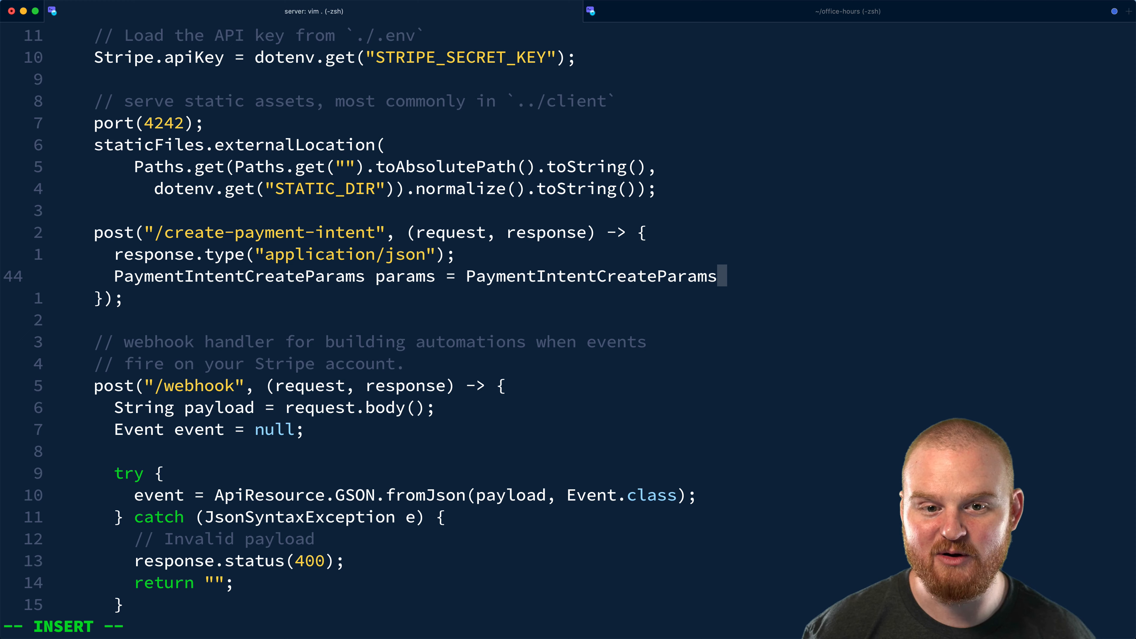
pyautogui.write('.builder()')
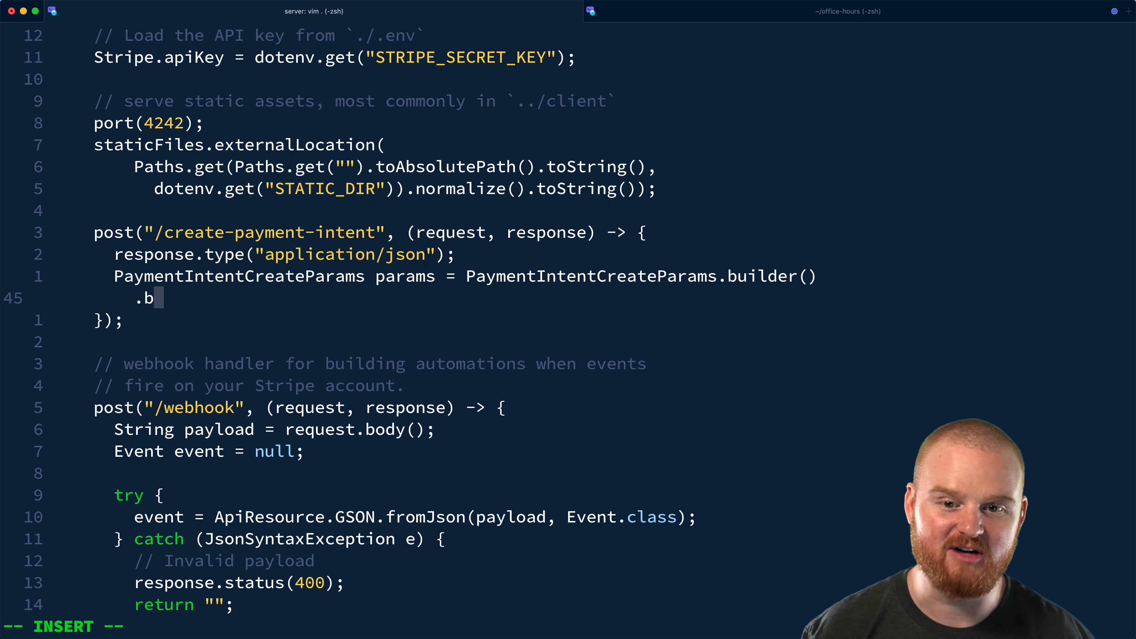
pyautogui.write('setA')
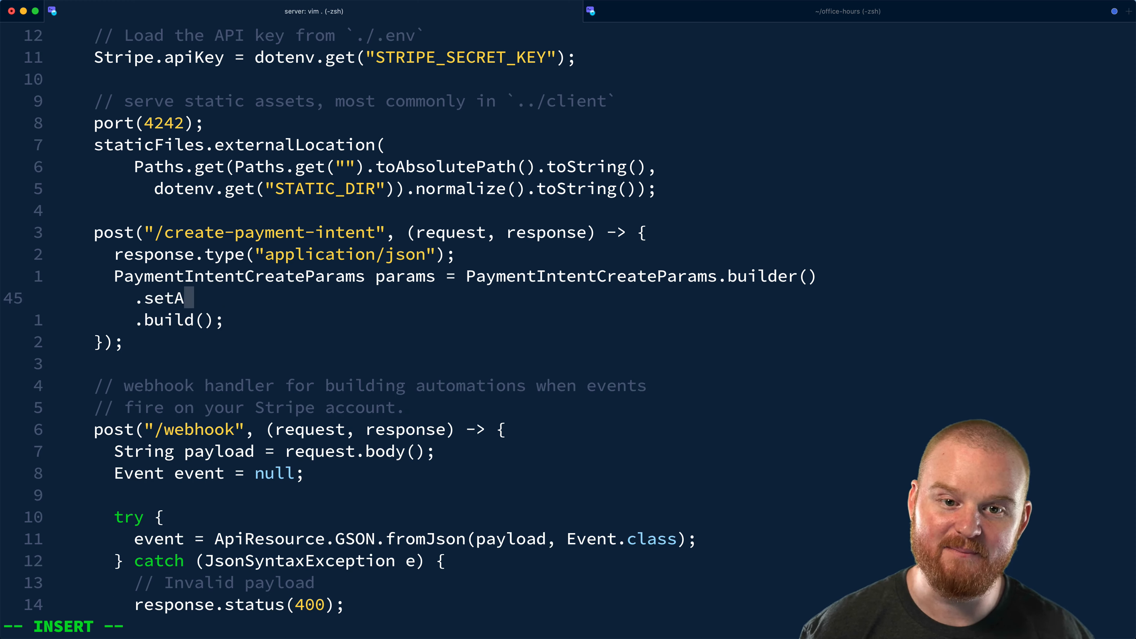
pyautogui.write('mount(1999L')
pyautogui.write('.set')
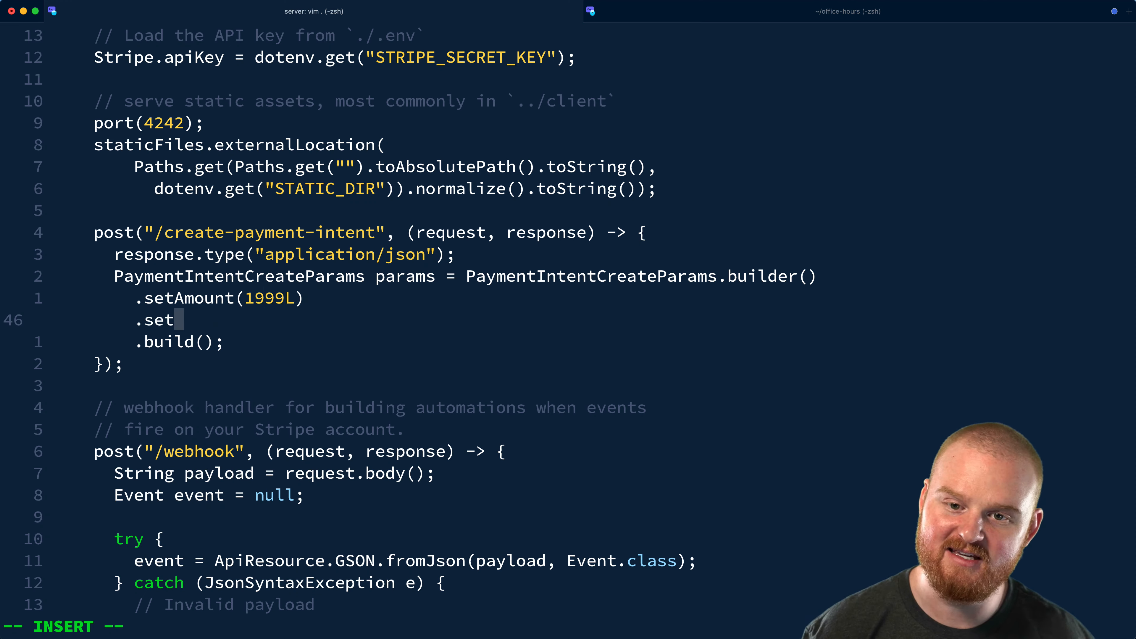
pyautogui.write('Currency("usd')
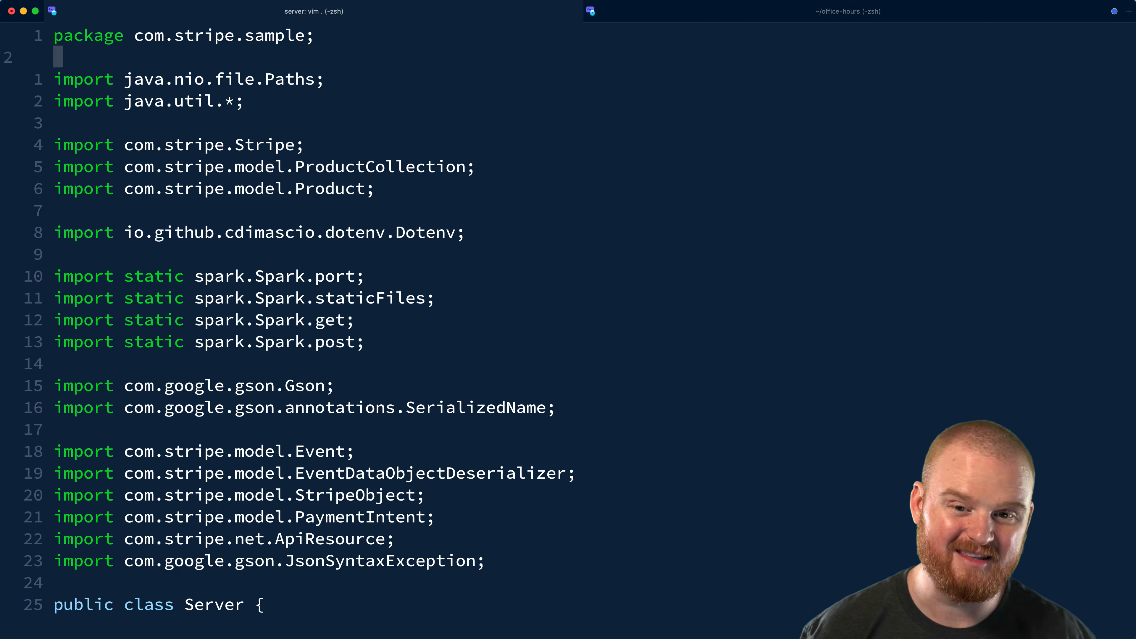
# Import com.stripe.param.PaymentIntentCreateParams and start creating the PaymentIntent from the params.
pyautogui.write('import com.')
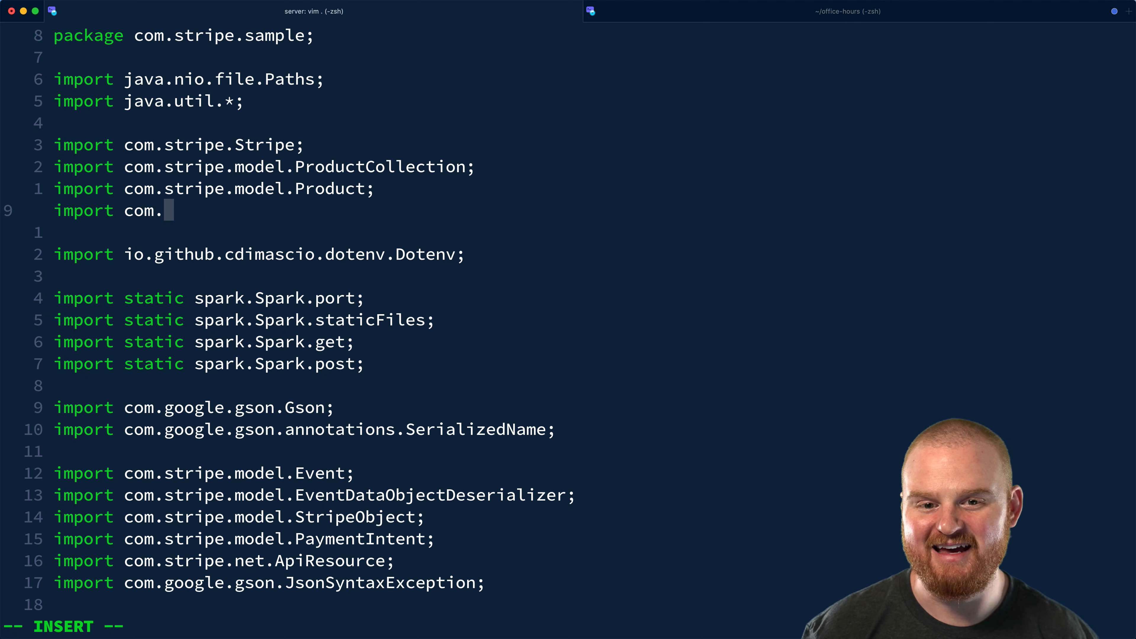
pyautogui.write('stripe.param.C')
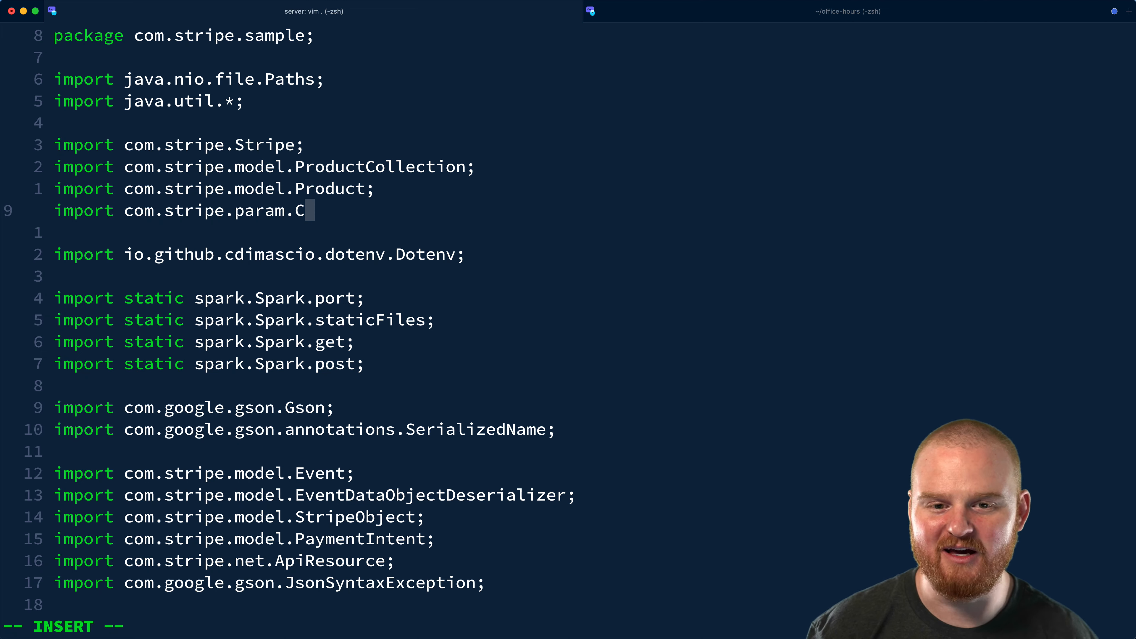
pyautogui.write('aymentIntentCreateParams')
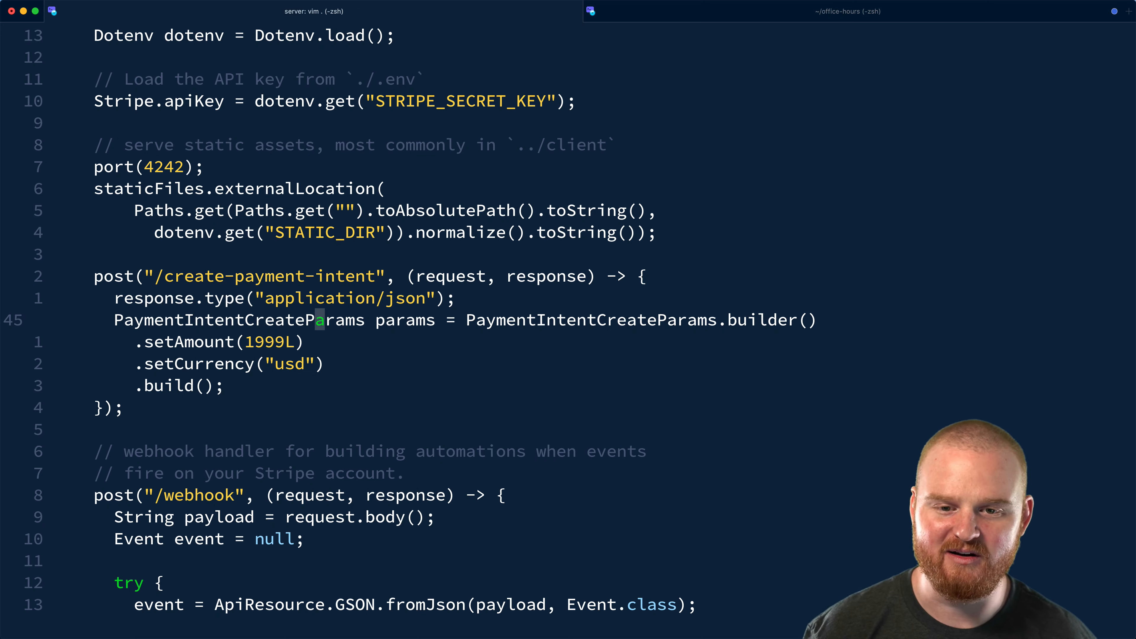
pyautogui.write('PaymentIntent paymentIntent = PaymentIntent.create(params);')
pyautogui.write('System.out.println(e);')
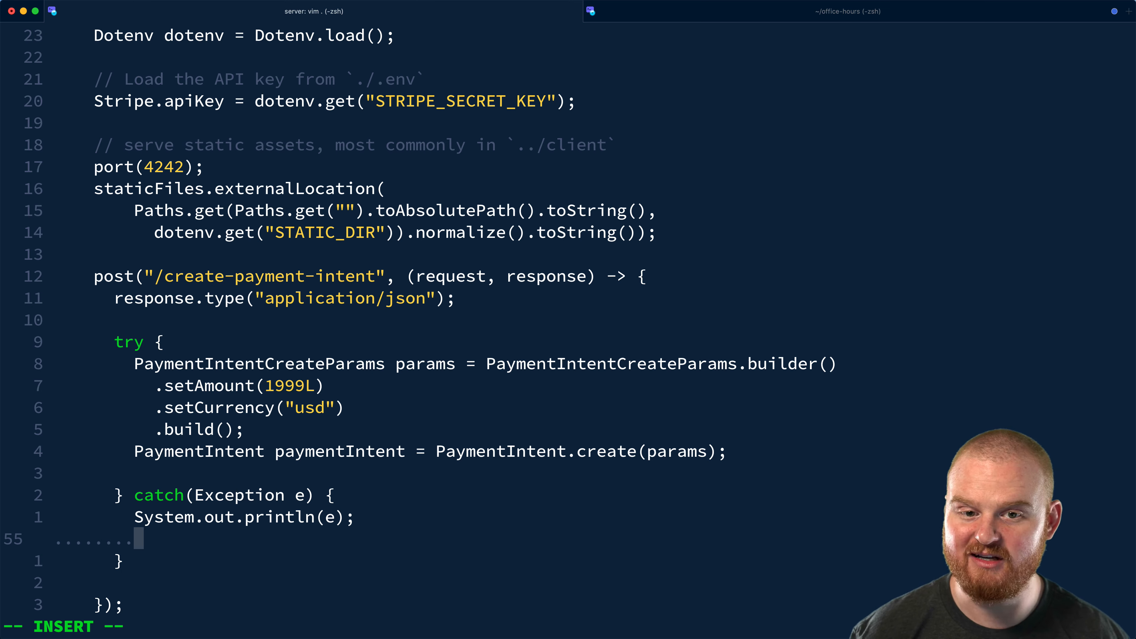
# Add a response map with clientSecret set to paymentIntent.getClientSecret().
pyautogui.write('return "";')
pyautogui.write('responseData.put("", );')
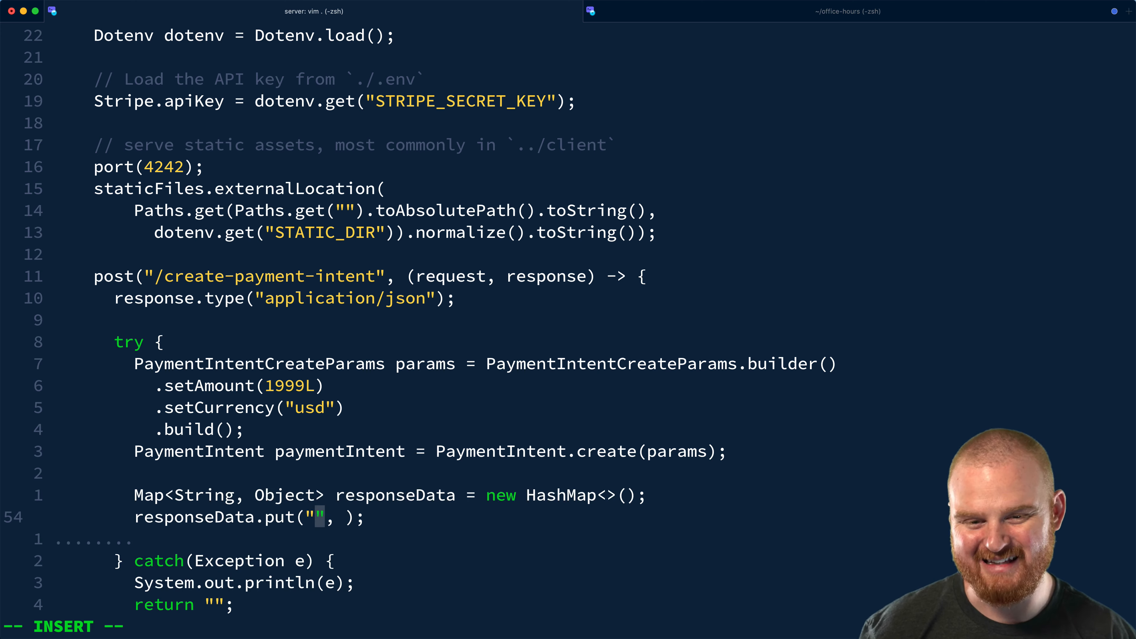
pyautogui.write('clientSecret')
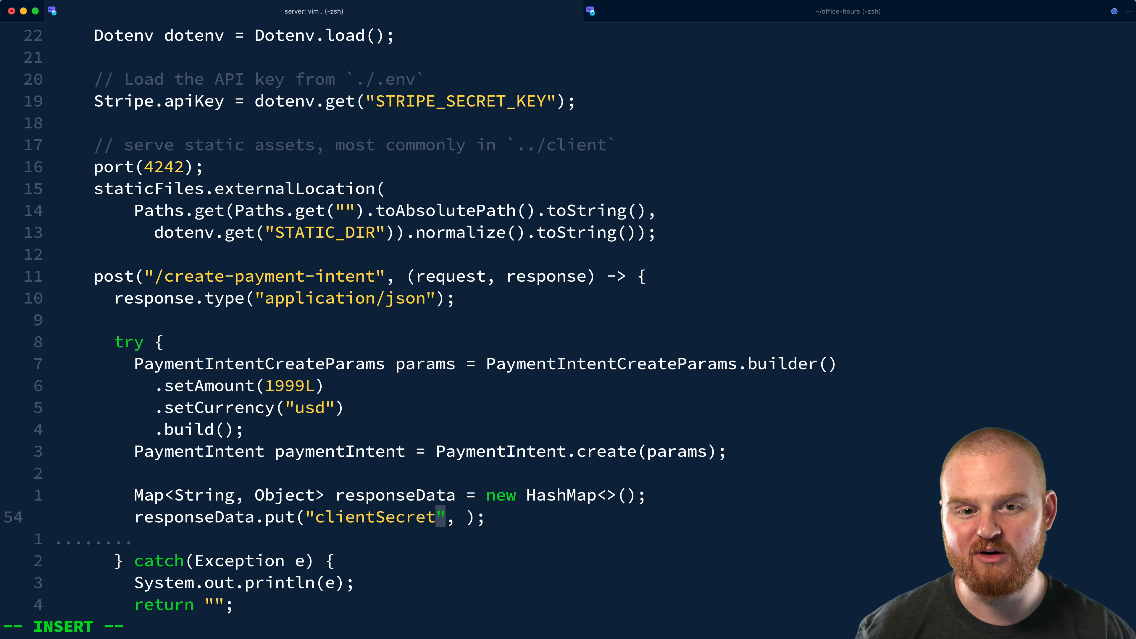
pyautogui.write('paymentInten')
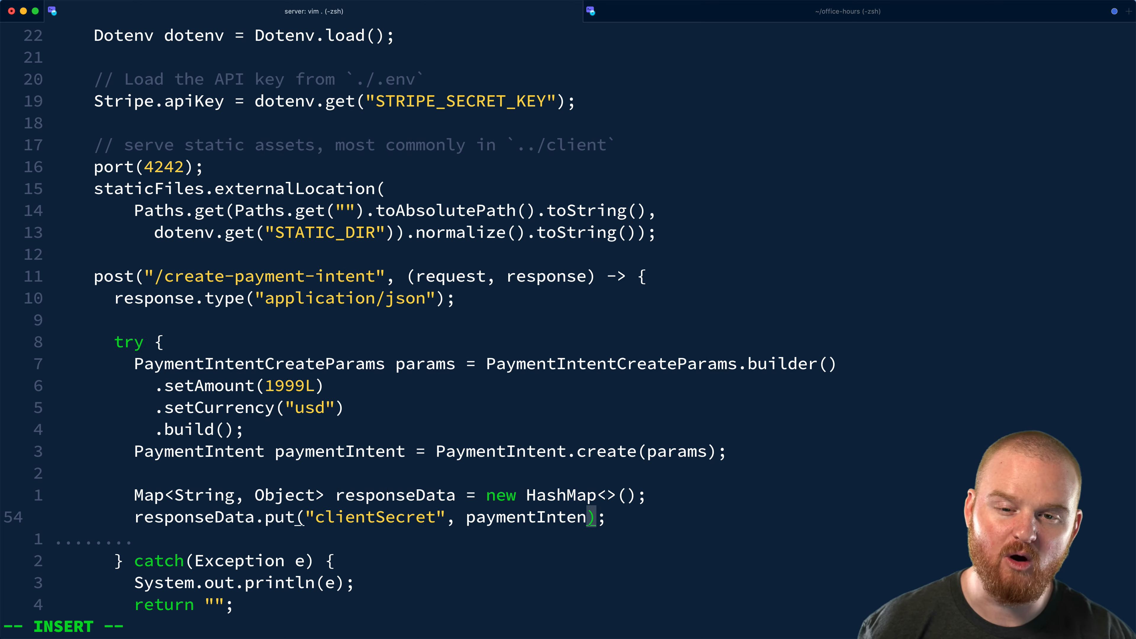
pyautogui.write('.getClient')
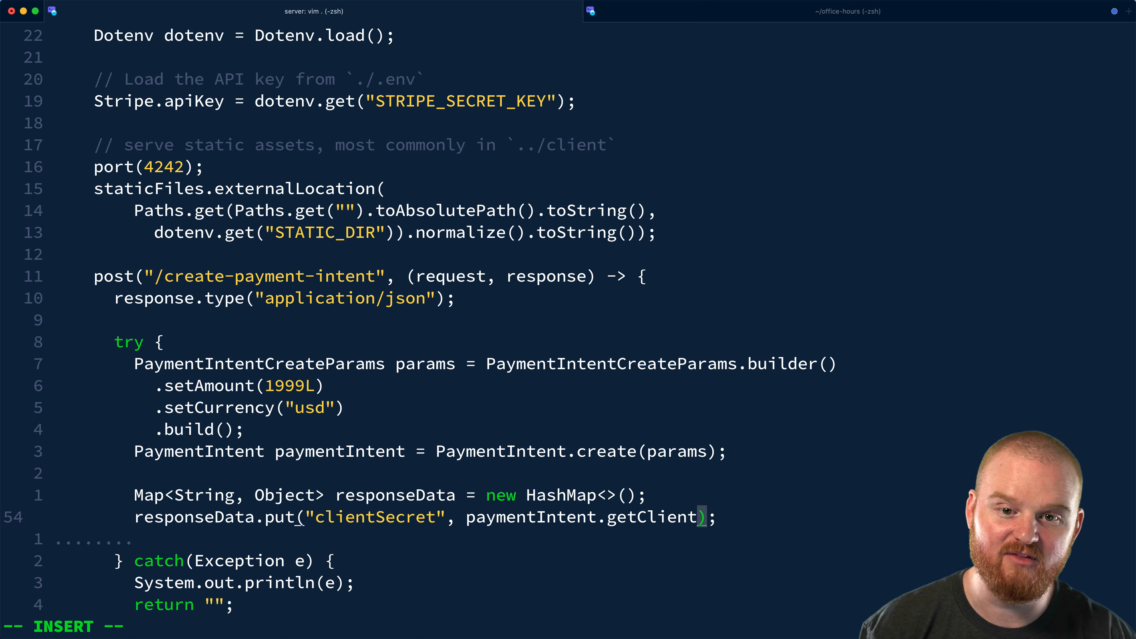
pyautogui.write('Secret()')
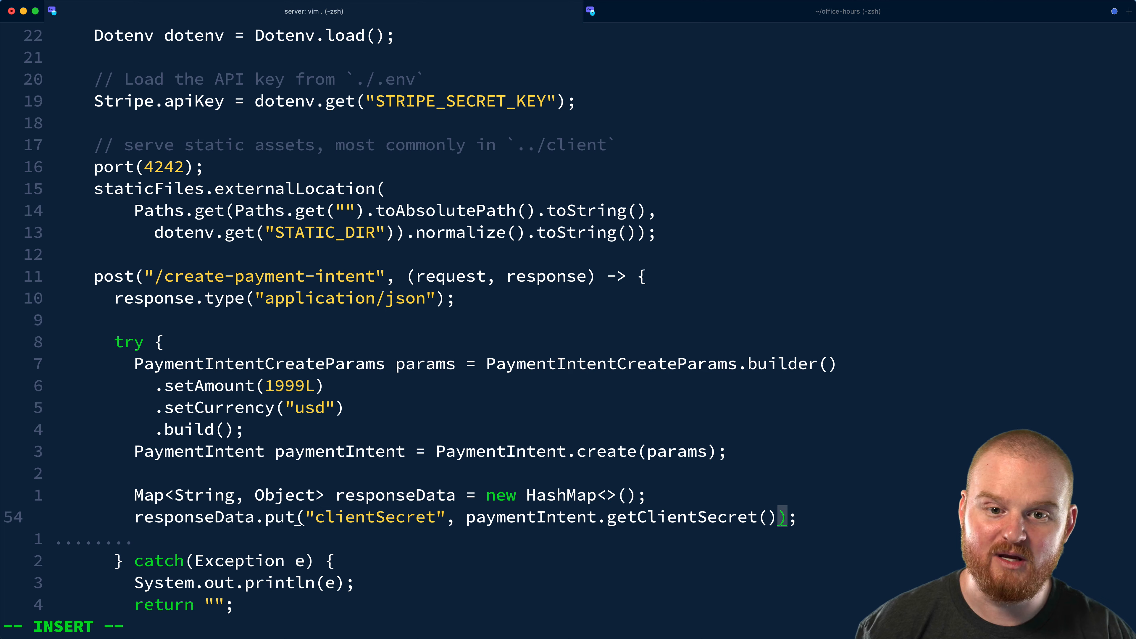
# Return gson.toJson(responseData) from the route, then save and exit Vim.
pyautogui.write('r')
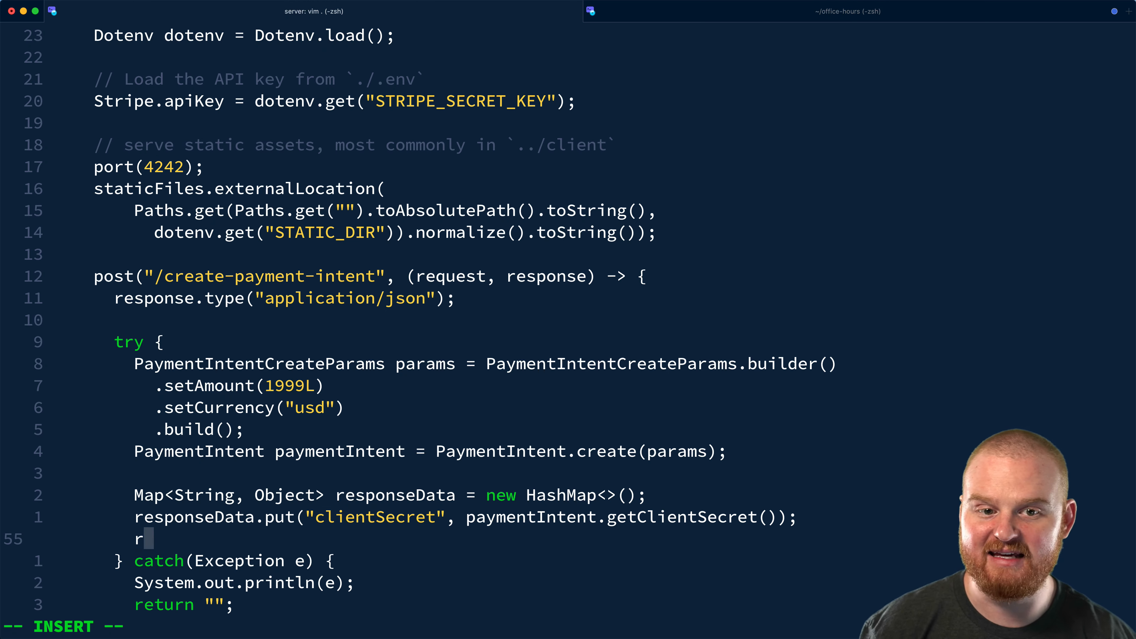
pyautogui.write('eturn gson')
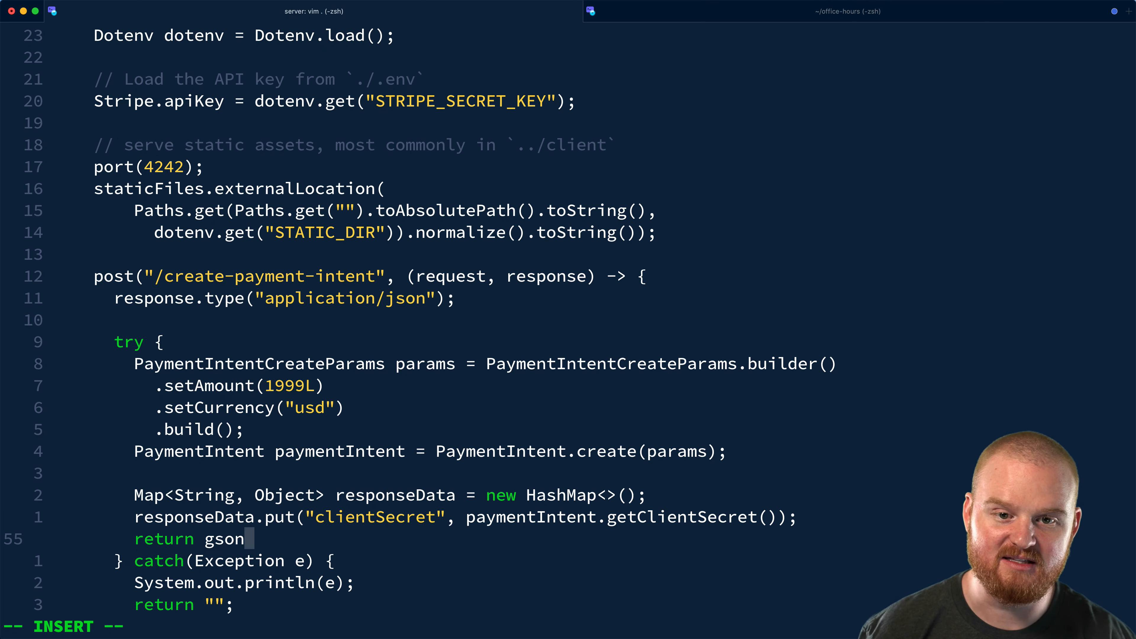
pyautogui.write('.toJson')
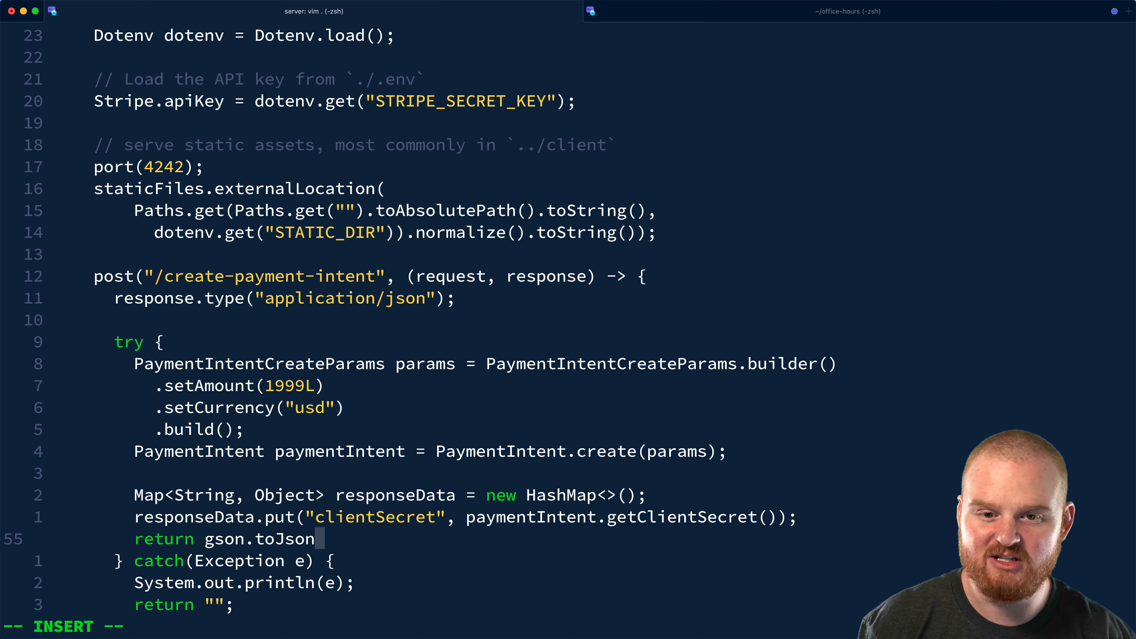
pyautogui.write('(responseD')
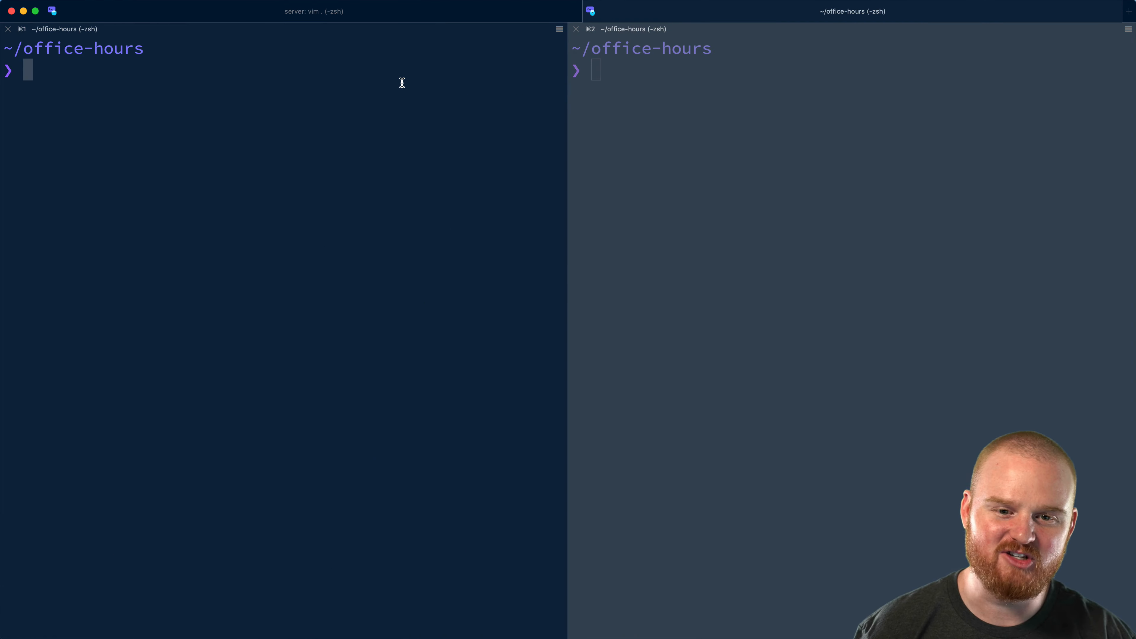
# In tutorial/server run mvn package and java -cp target/sample-jar-with-dependencies.jar com.stripe.sample.Server.
pyautogui.write('cd tutorial/server')
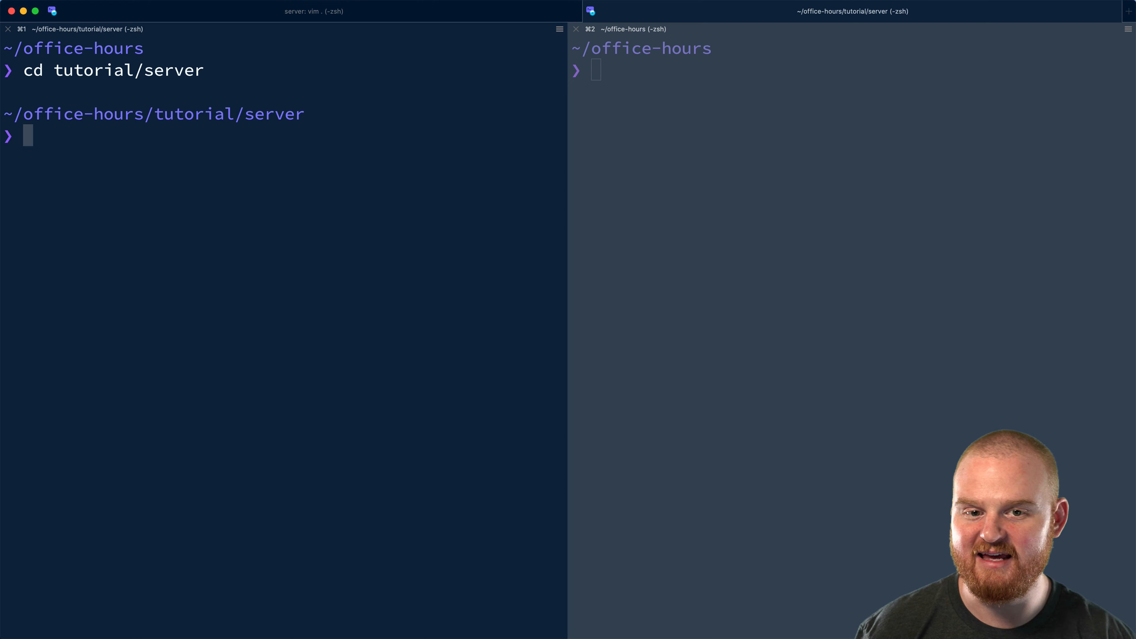
pyautogui.write('mvn package &&')
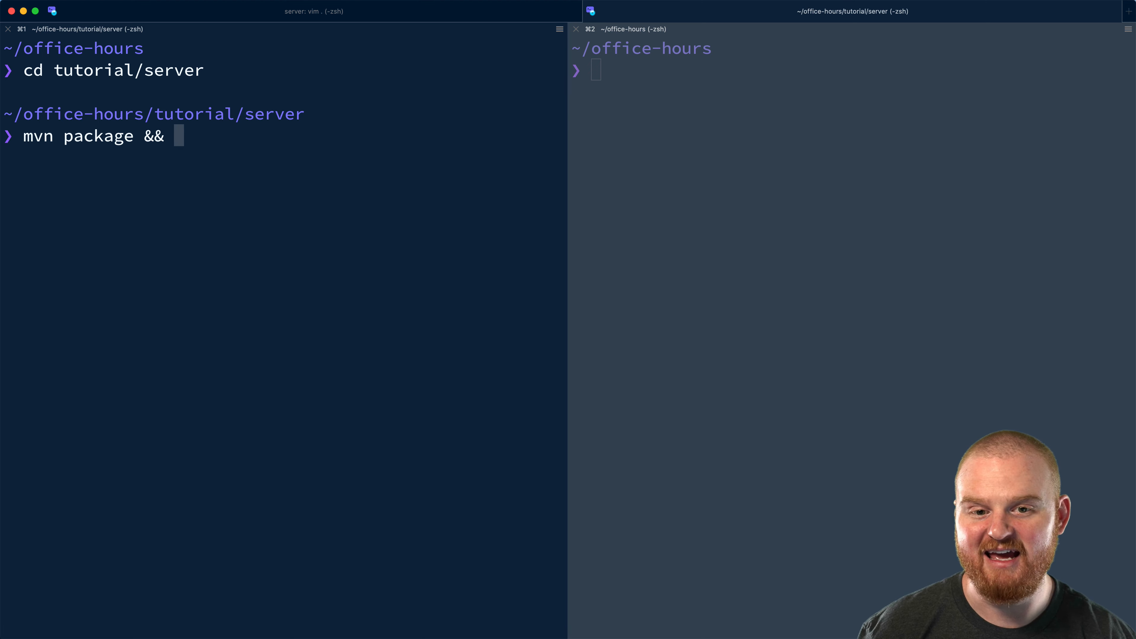
pyautogui.write('java -cp t')
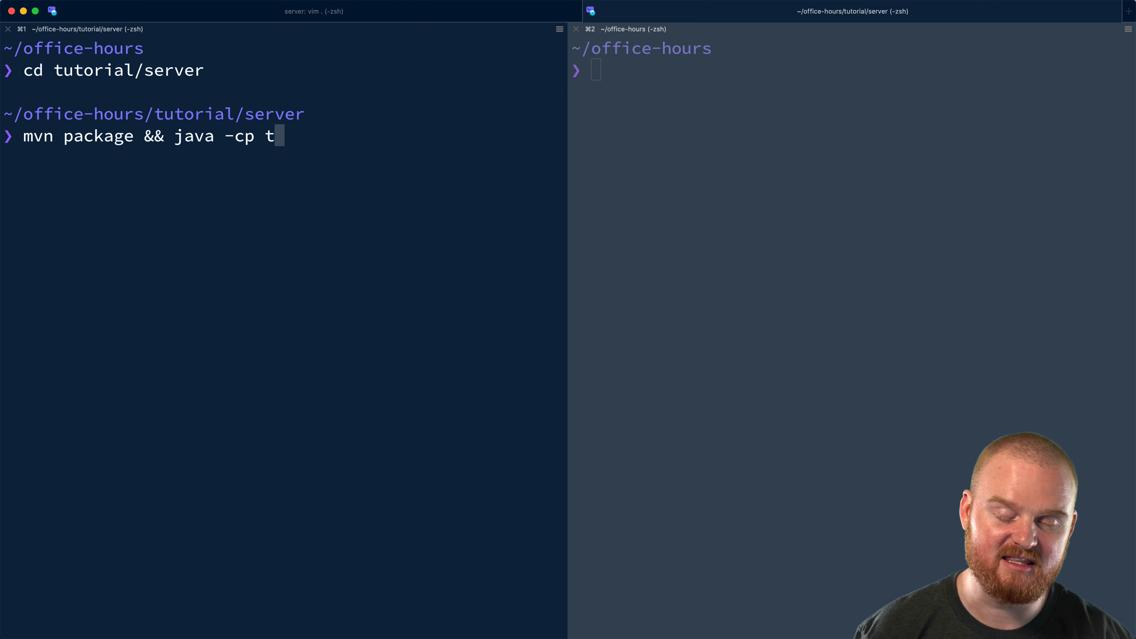
pyautogui.write('arget/sample')
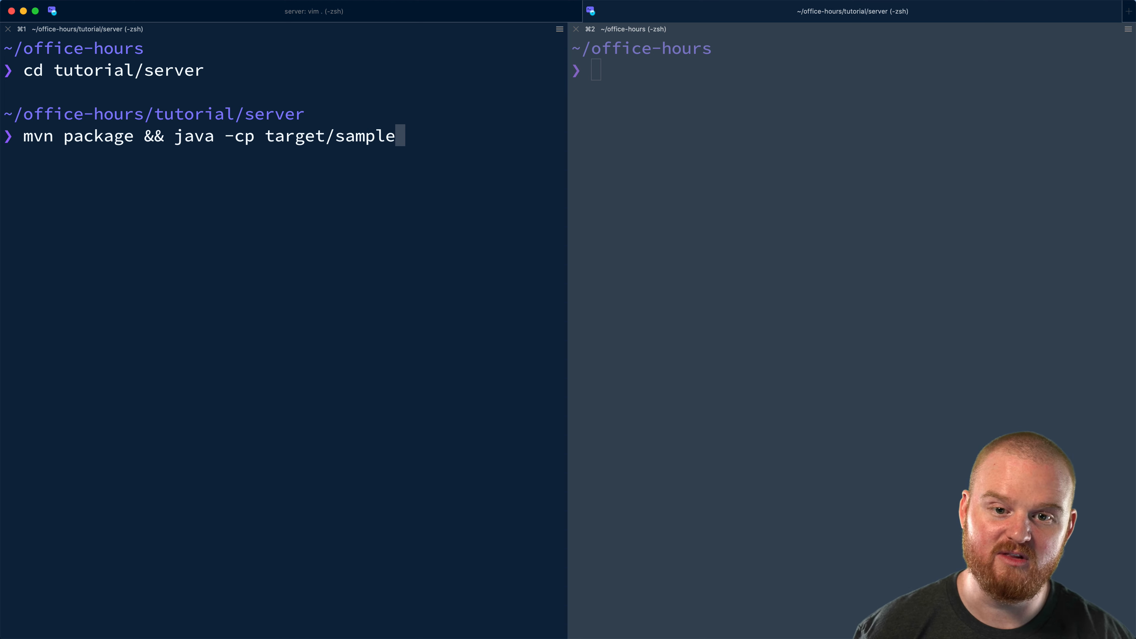
pyautogui.write('-jar-with-dependen')
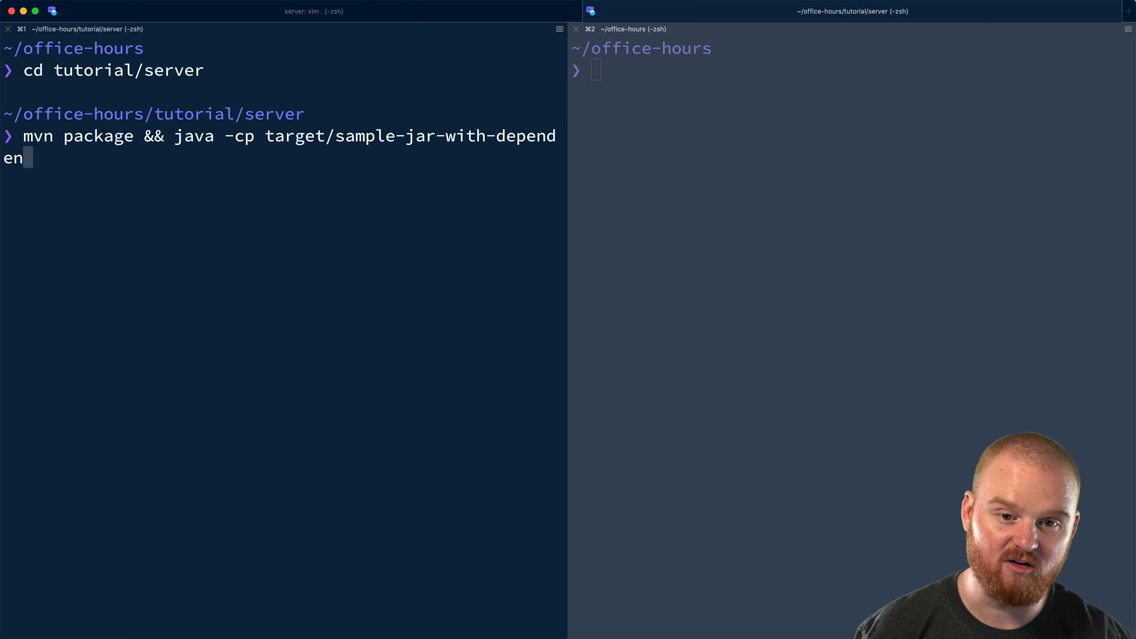
pyautogui.write('encies.jar')
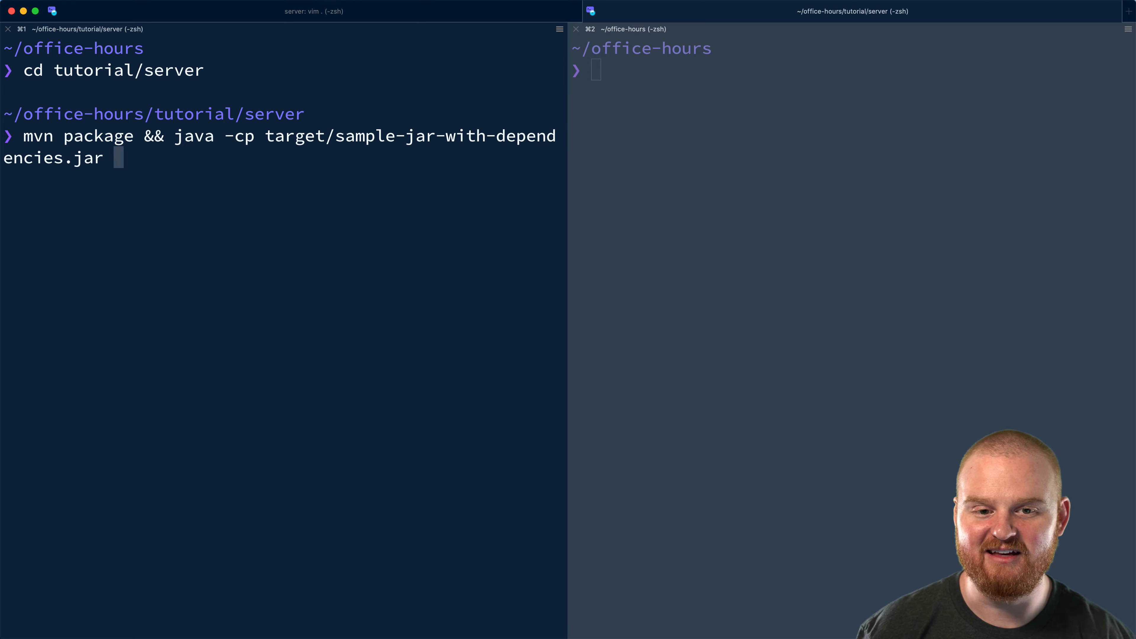
pyautogui.write('com.stripe.sample.Ser')
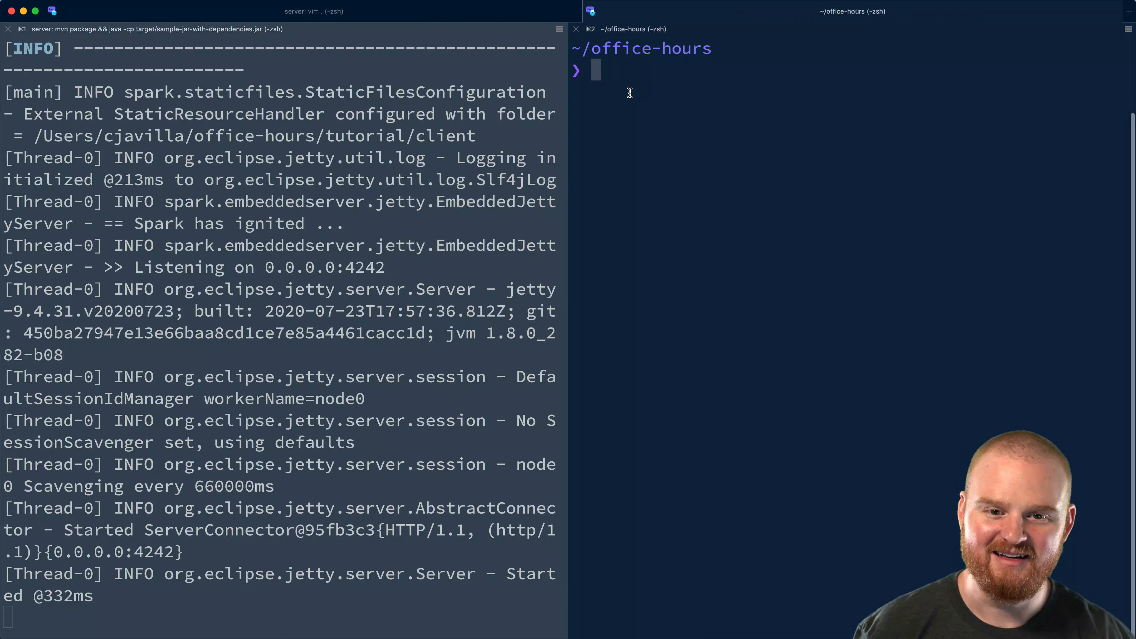
pyautogui.write('curl -X POST')
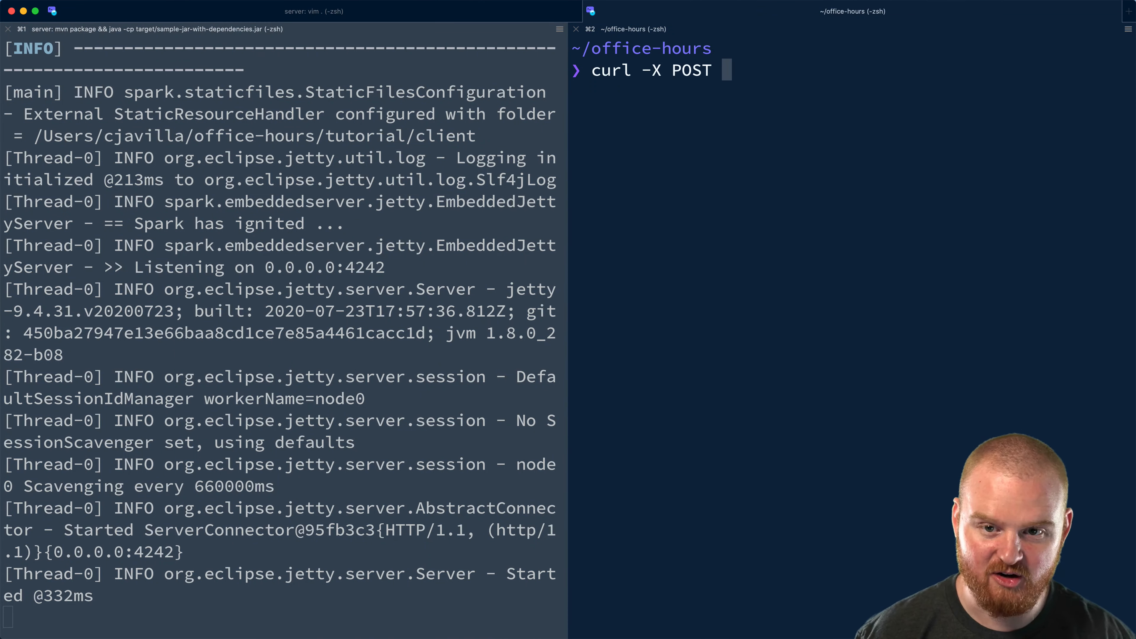
pyautogui.write('http://localhost:4242/c')
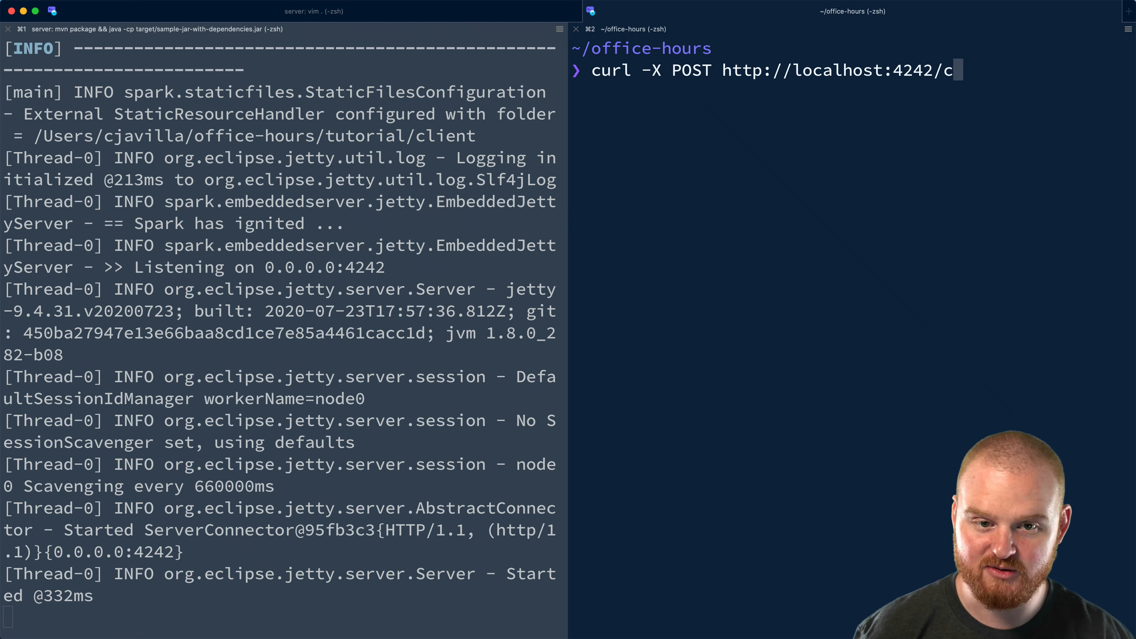
pyautogui.write('reate-payment-inte')
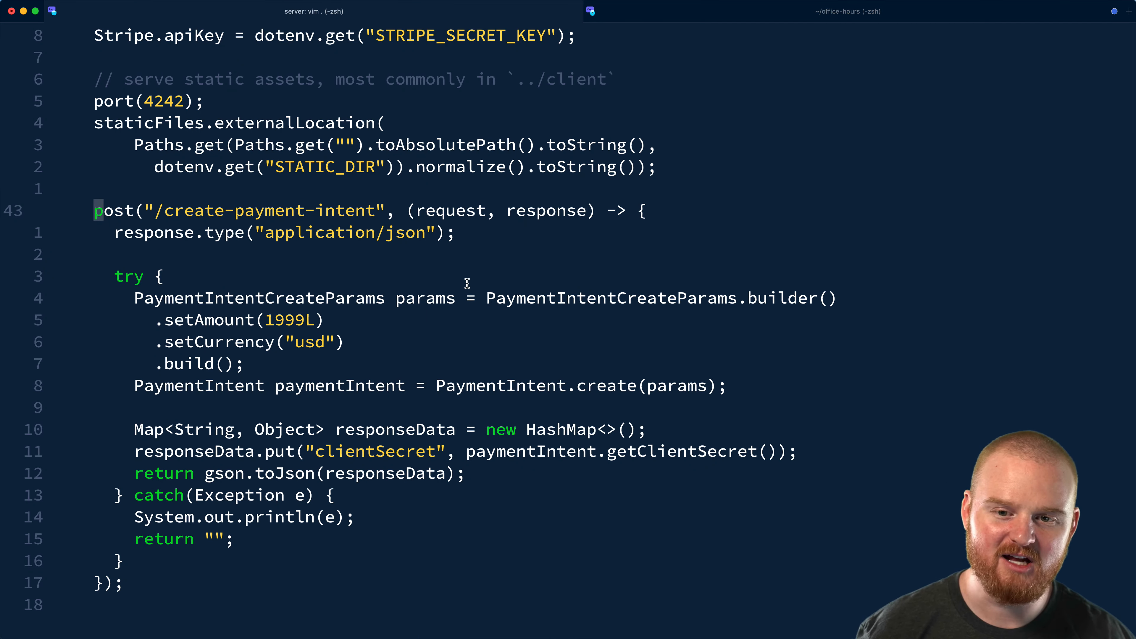
# Add .addPaymentMethodType("card") below setCurrency and begin a second addPaymentMethodType line.
pyautogui.press('o')
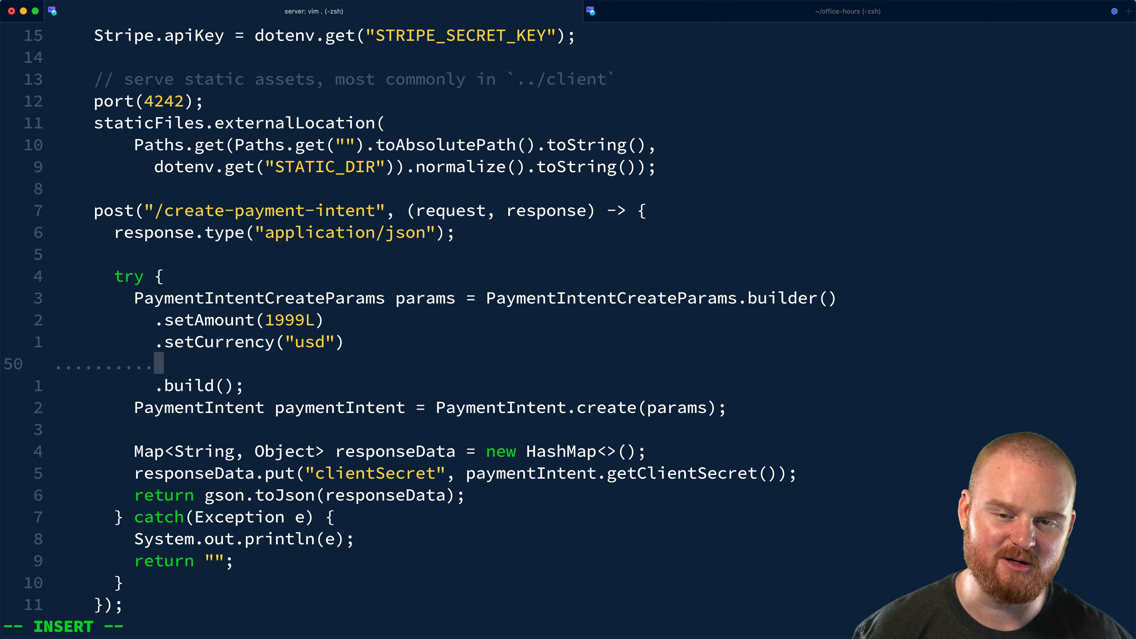
pyautogui.write('.addPayment')
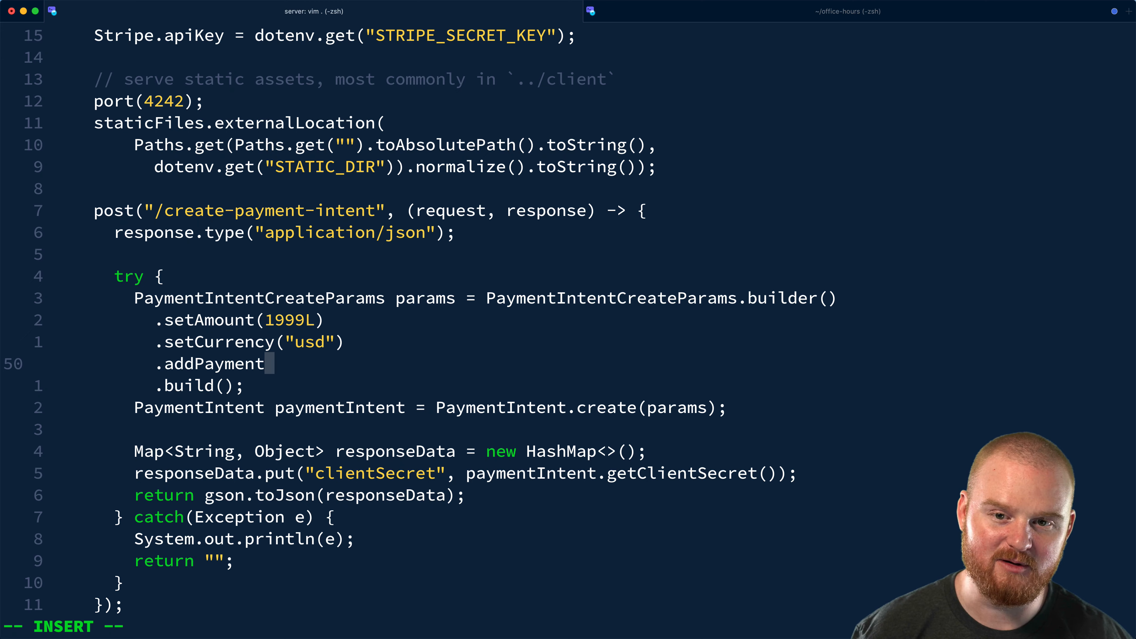
pyautogui.write('MethodType("c')
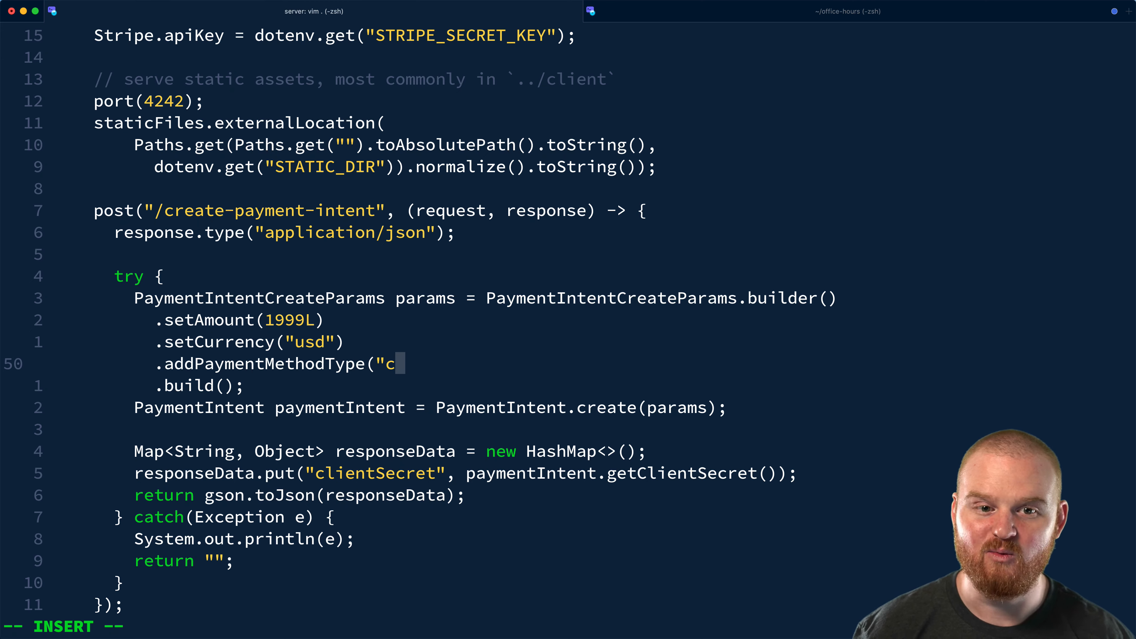
pyautogui.write('ard")')
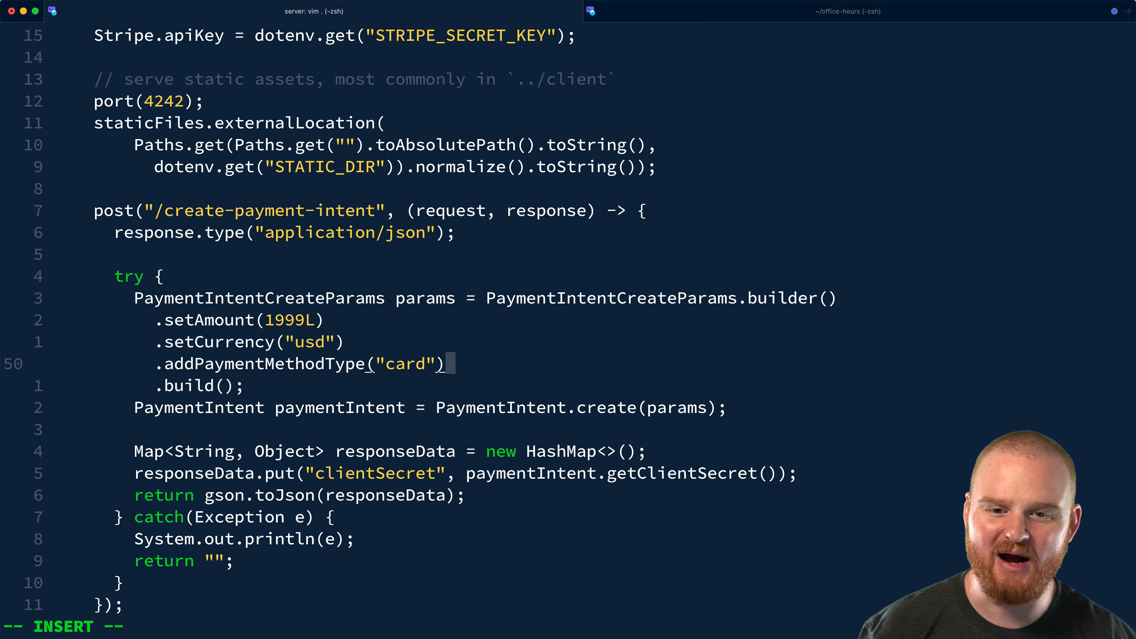
pyautogui.write('.addPaym')
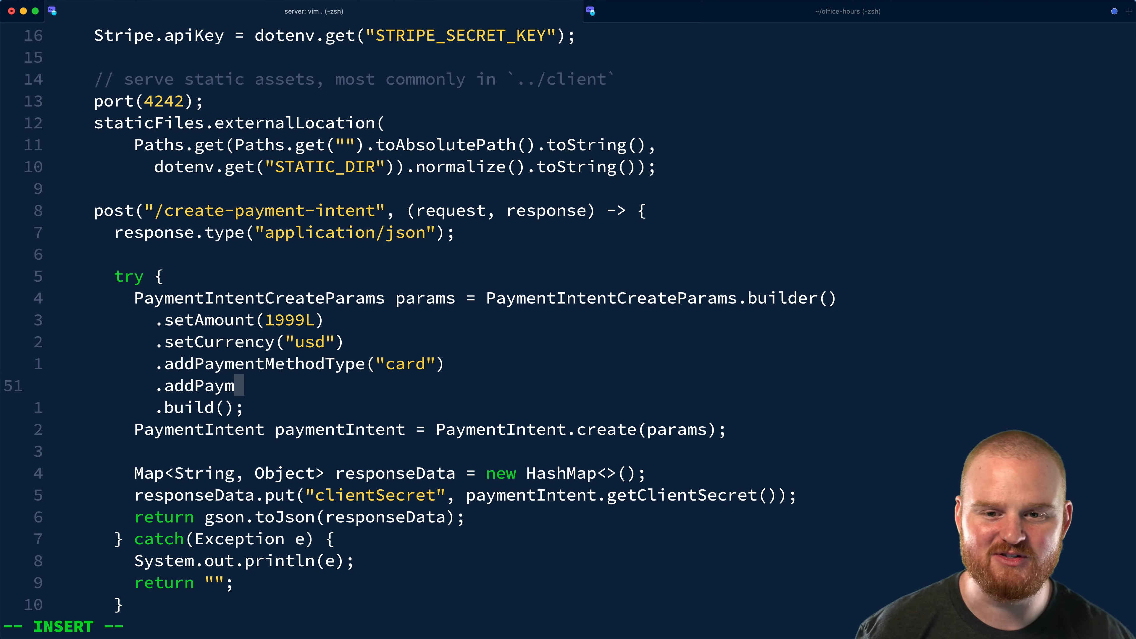
pyautogui.write('entMethodType("id')
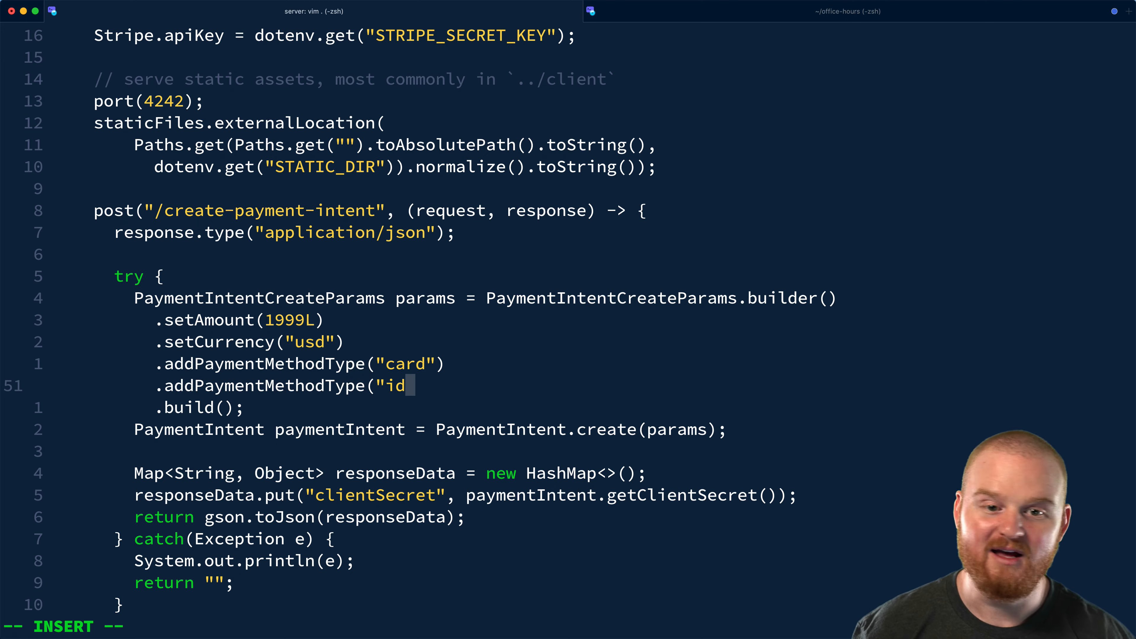
pyautogui.press('BackSpace')
pyautogui.write("curl -X POST http://localhost:4242/create-payment-intent -d '{")
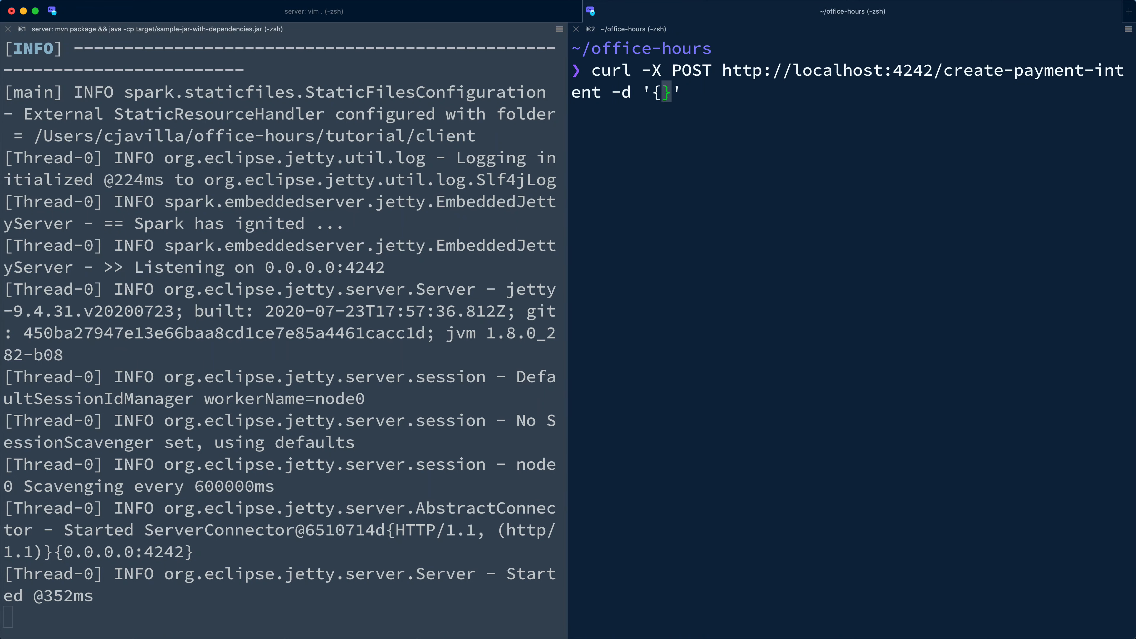
# Send curl POSTs with paymentMethodType card/usd and au_becs_debit, receiving a clientSecret.
pyautogui.write('"paymentMethodType"')
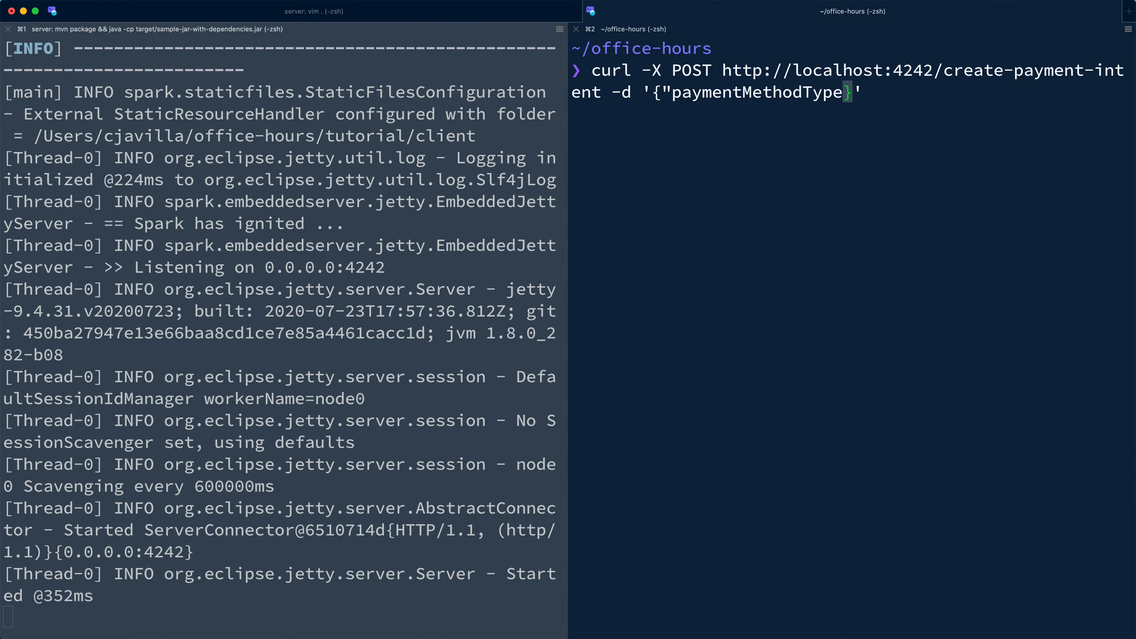
pyautogui.write(':"card", "currency"')
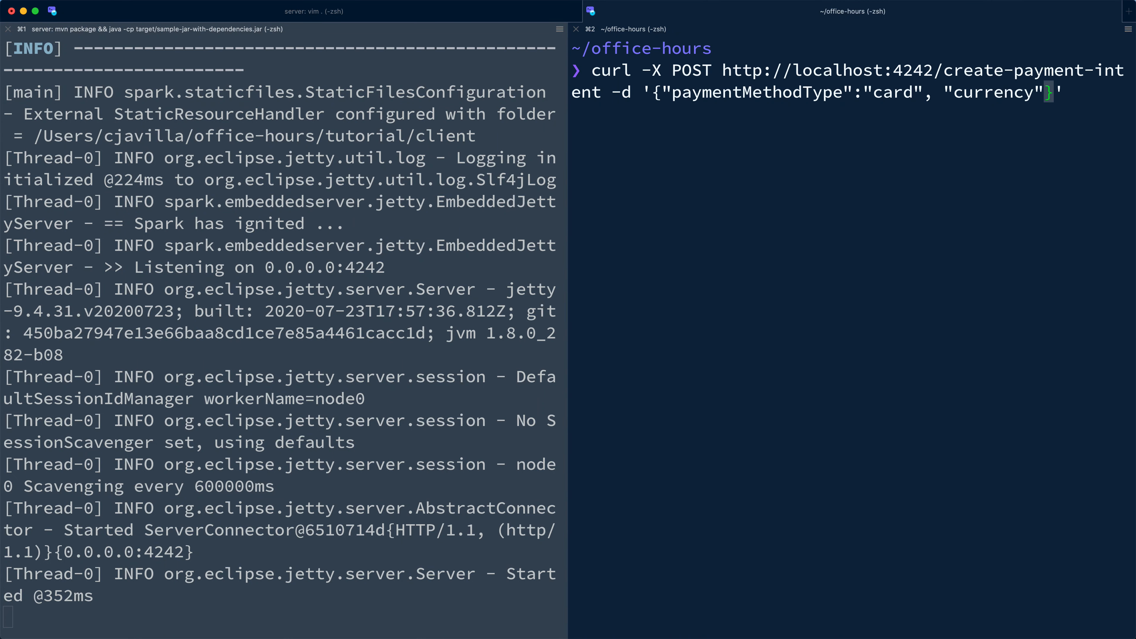
pyautogui.write(':"usd')
pyautogui.press('Enter')
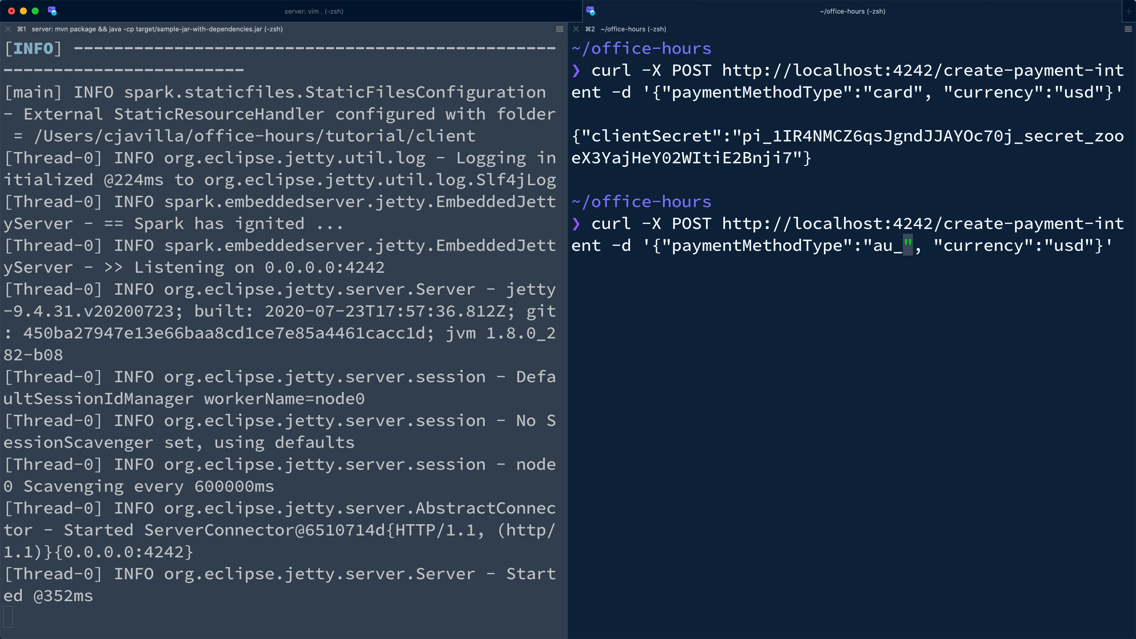
pyautogui.write('becs_debit')
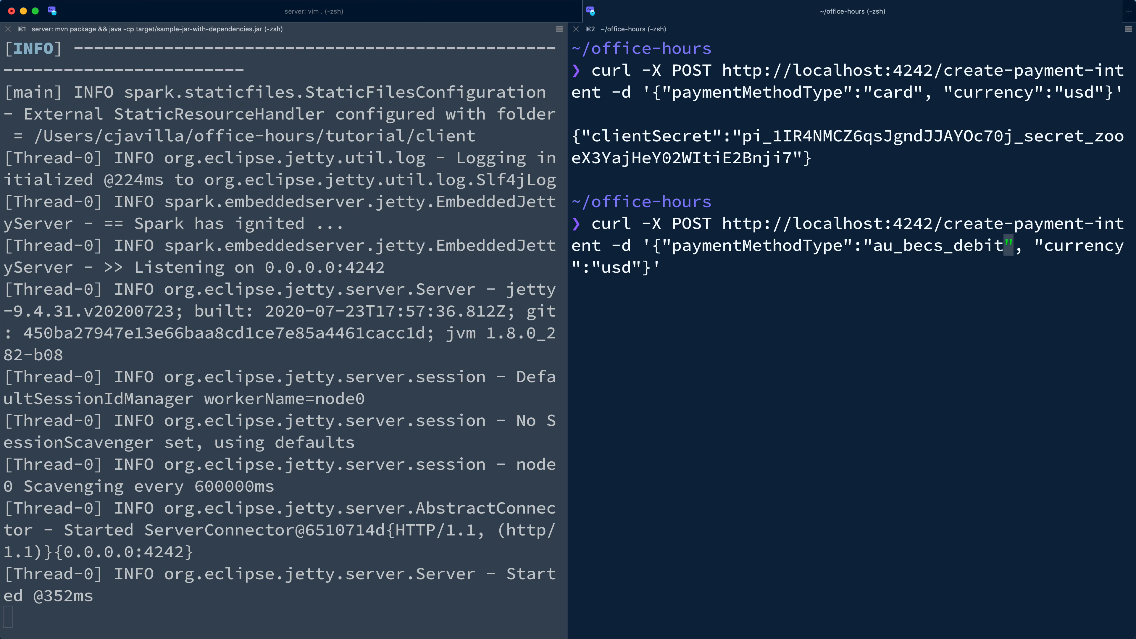
pyautogui.press('enter')
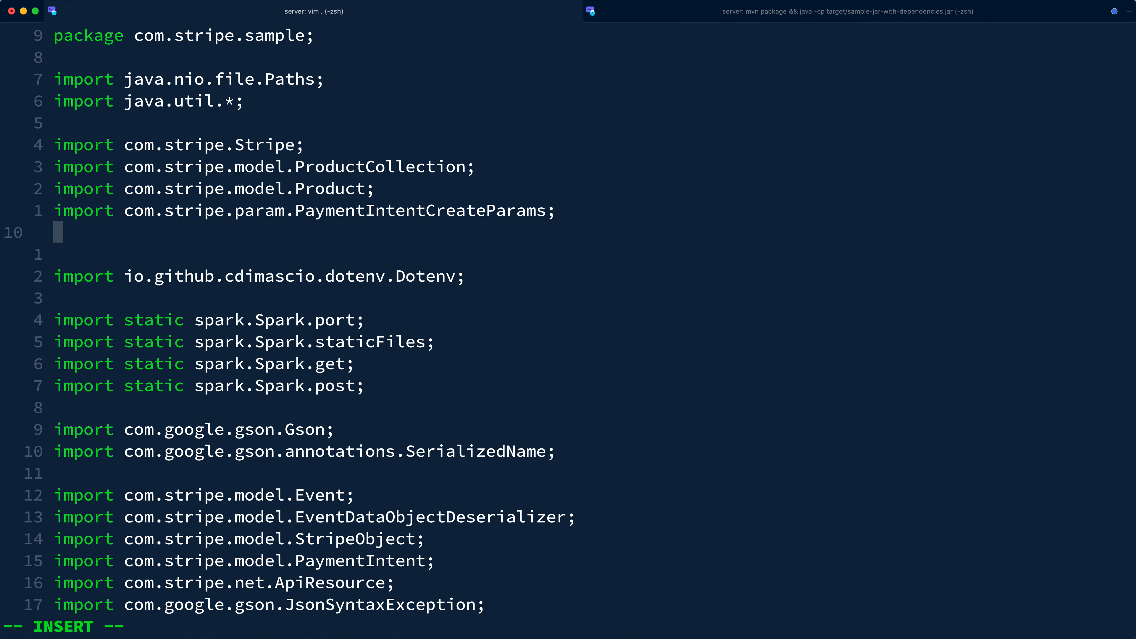
# Import StripeException and catch it, returning the message as a JSON error with status 400, then save.
pyautogui.write('import com.strip')
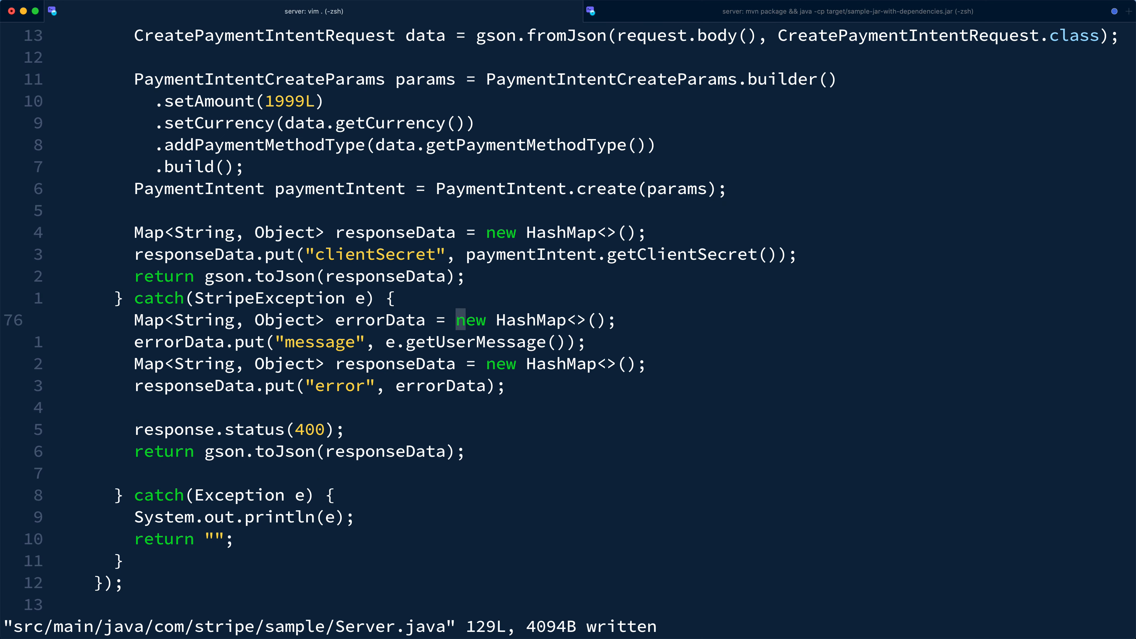
# Paste the JSON error response into catch(Exception e) and change its status to 500.
pyautogui.press('y')
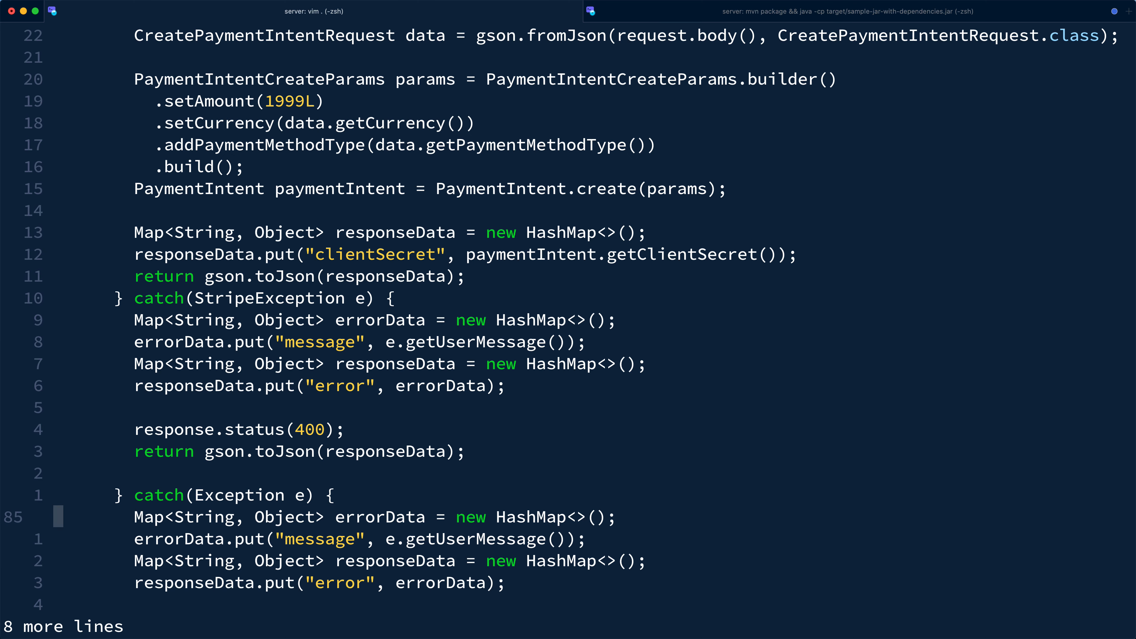
pyautogui.scroll(-3)
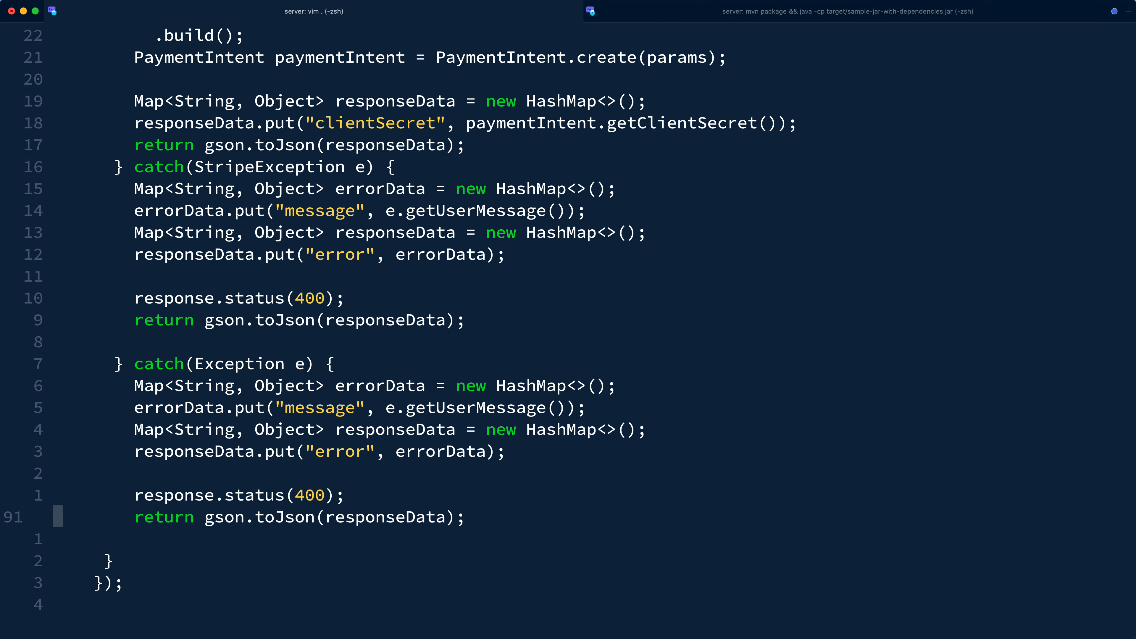
pyautogui.write('500')
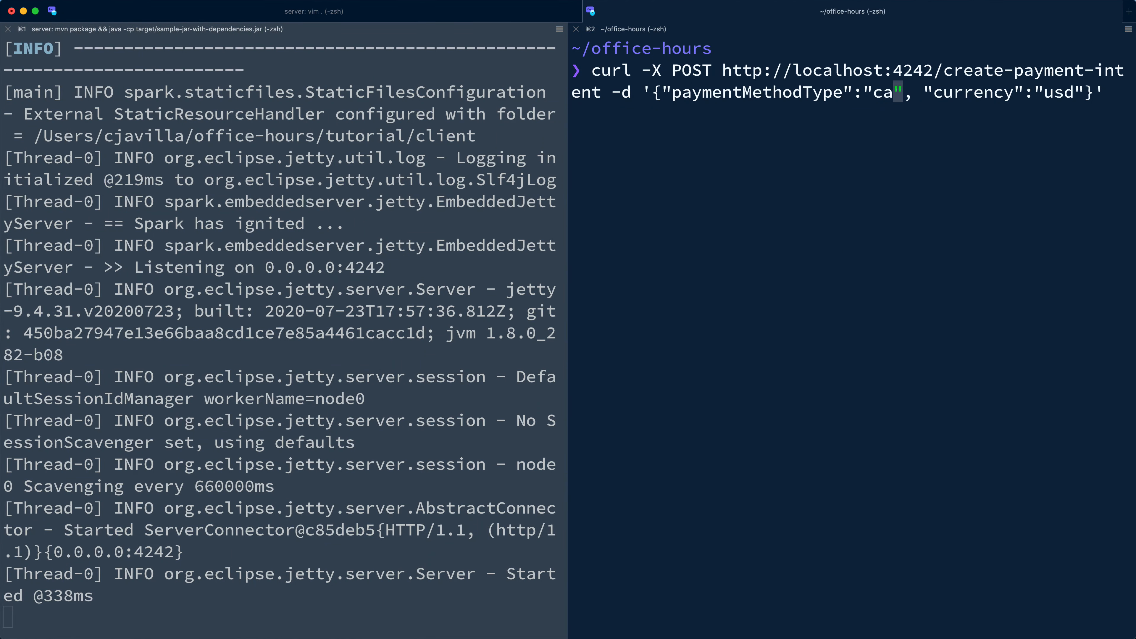
# Send an au_becs_debit payment in usd and highlight the returned JSON invalid-currency error.
pyautogui.press('Enter')
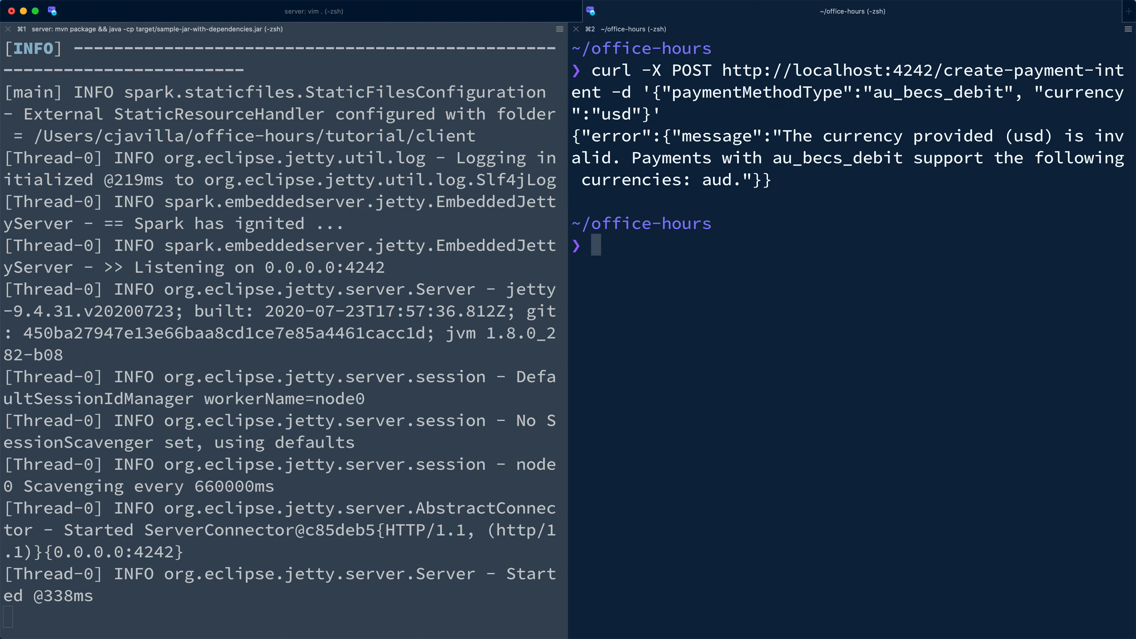
pyautogui.moveTo(620, 158); pyautogui.dragTo(771, 180)
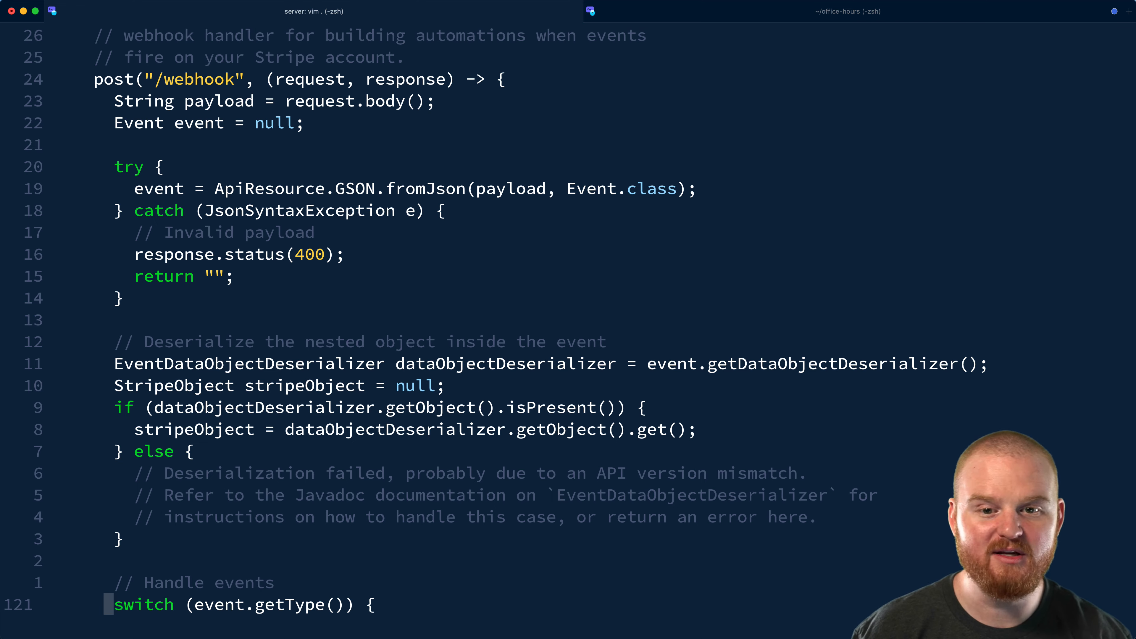
# Scroll Server.java down to the post("/webhook") handler's switch on event.getType().
pyautogui.scroll(-3)
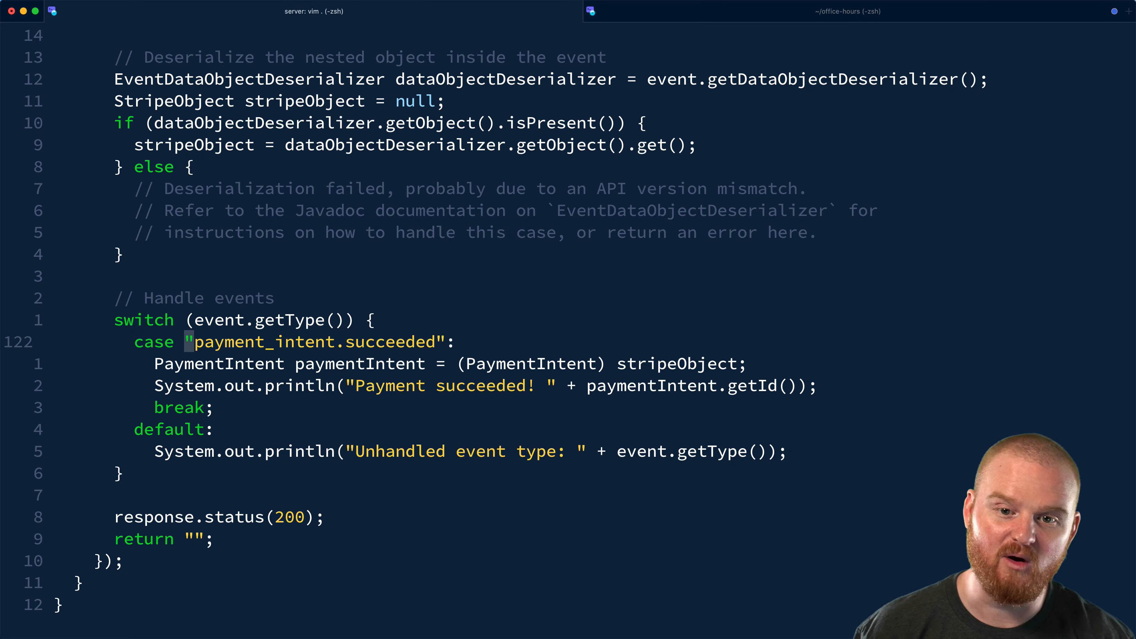
# Change the webhook case to payment_intent.created and its println to "Payment created! ".
pyautogui.write('created')
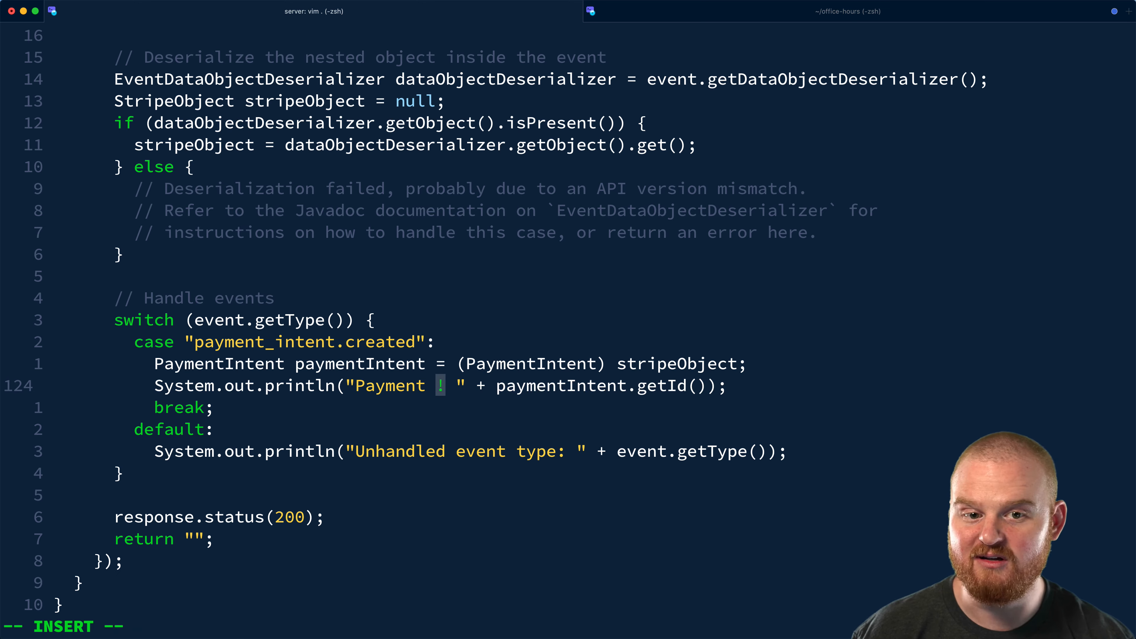
pyautogui.write('created')
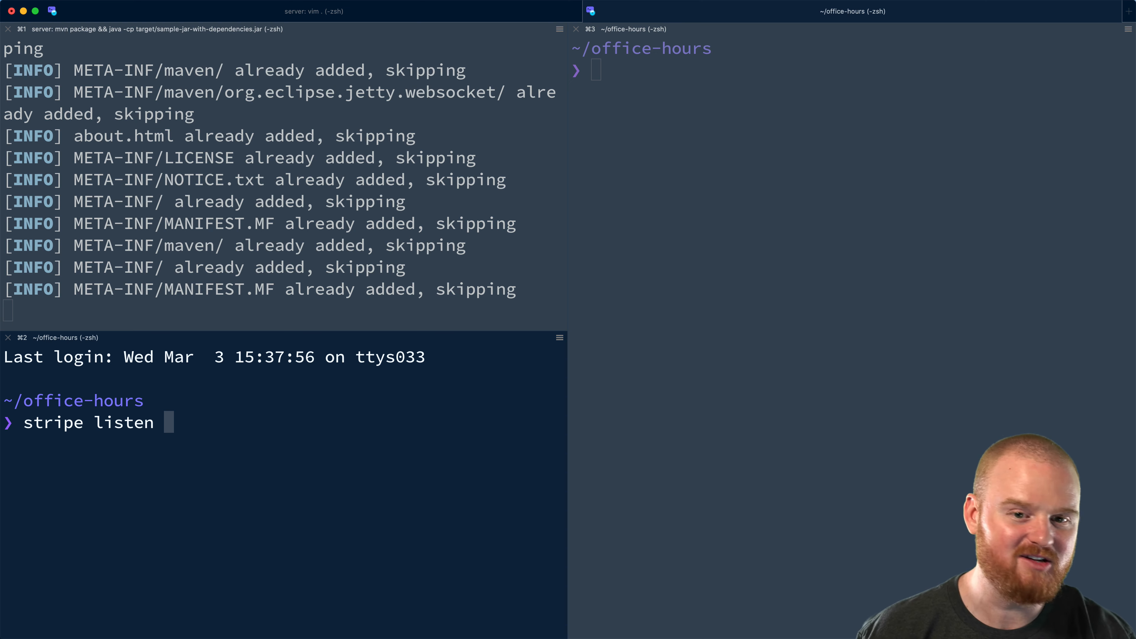
# Run stripe listen --forward-to localhost:4242/webhook to forward events locally.
pyautogui.write('--')
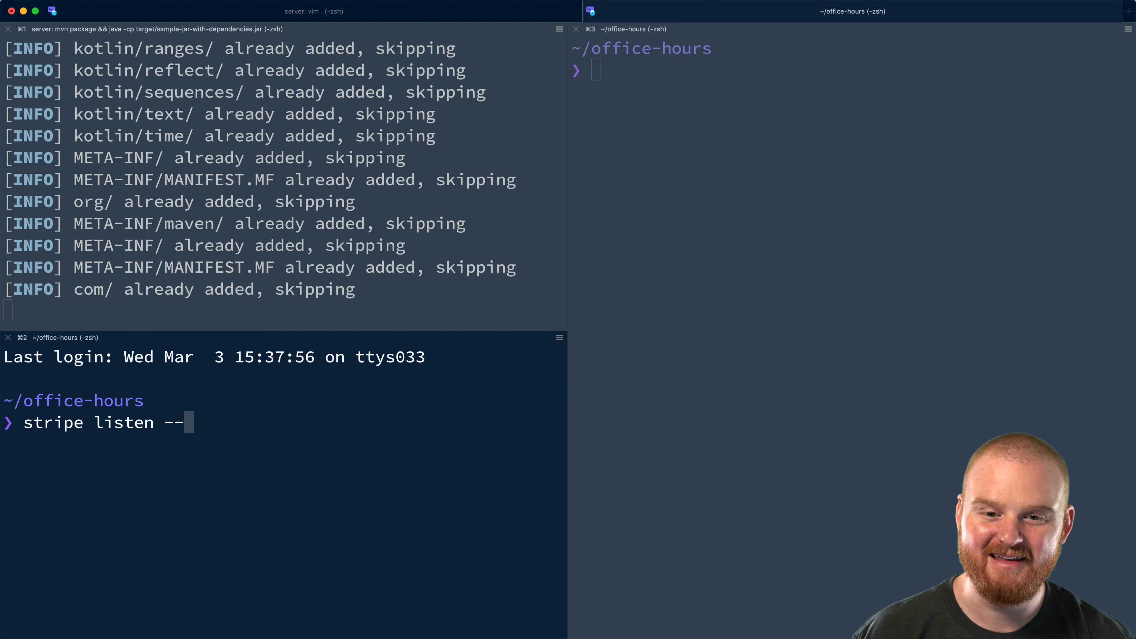
pyautogui.write('forward-to localhost:4242/webhook -l')
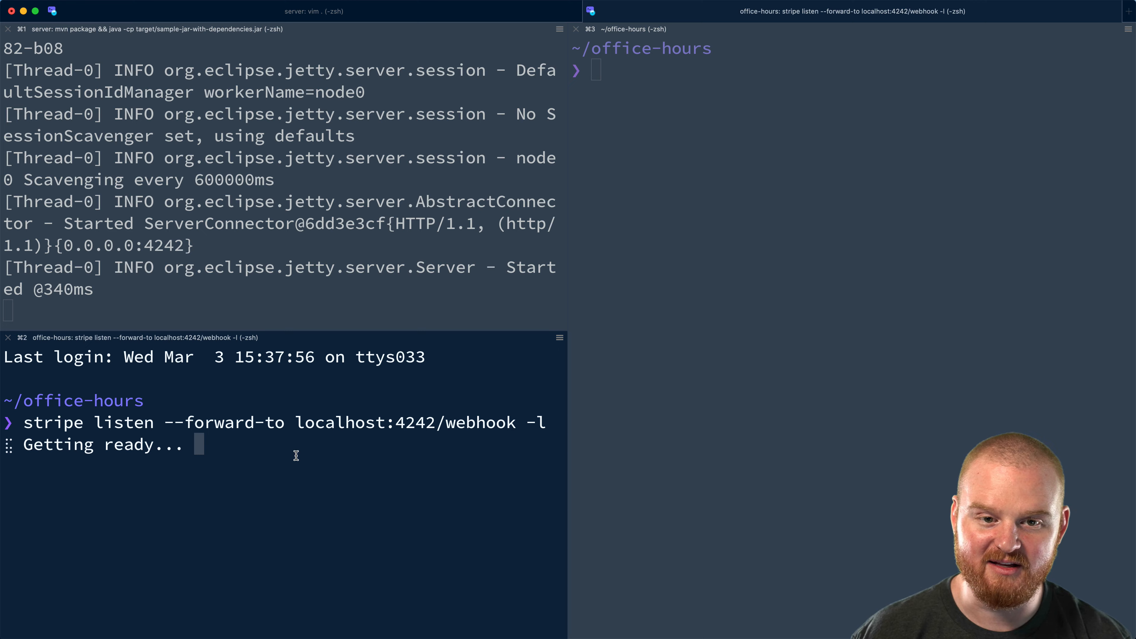
# Create an ideal payment in eur via curl and highlight the logged payment_intent.created event.
pyautogui.write('curl -X POST http://localhost:4242/create-payment-intent -d \'{"paymentMethodType":"au_becs_", "currency":"usd"}\'')
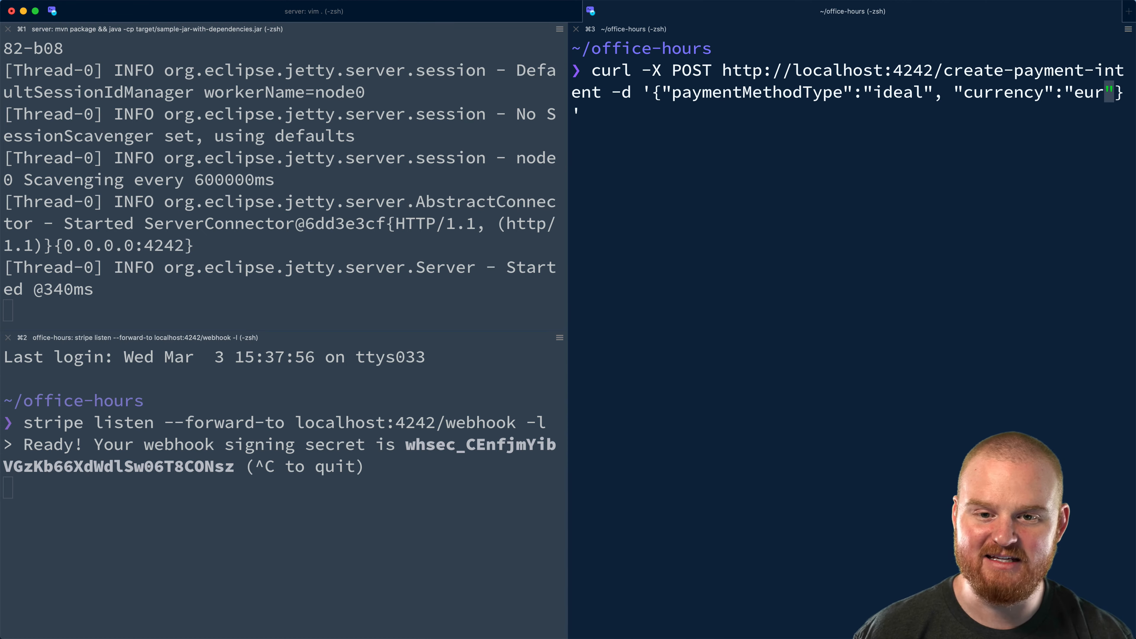
pyautogui.press('Enter')
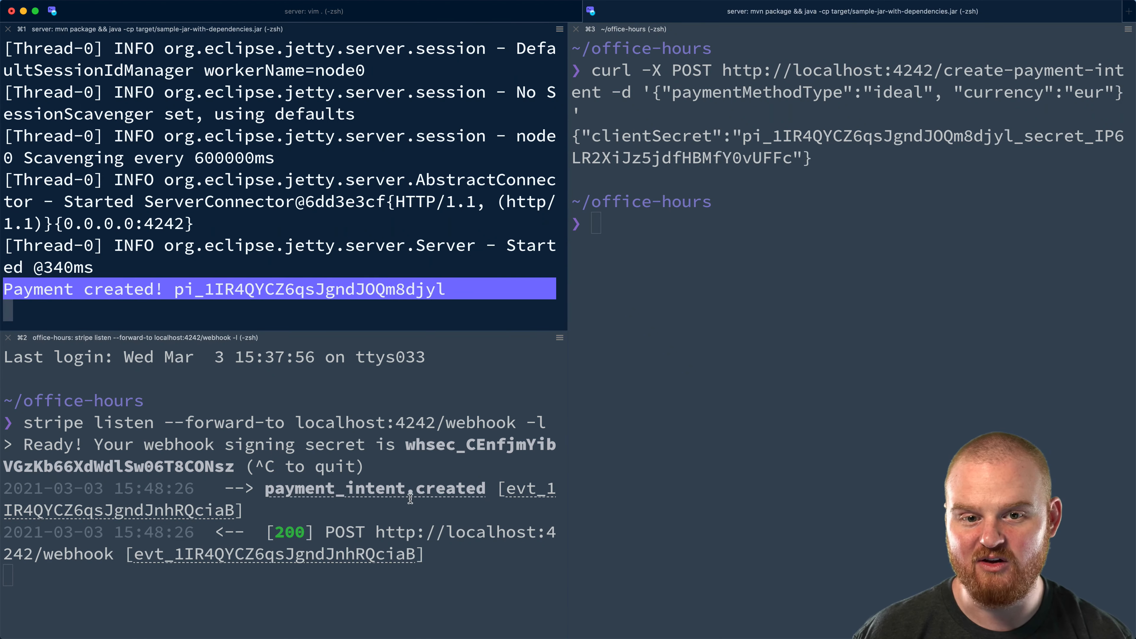
pyautogui.doubleClick(374, 489)
pyautogui.write('curl -X POST http://localhost:4242/create-payment-intent -d \'{"paymentMethodType":"alipa", "currency":"eur"}\'')
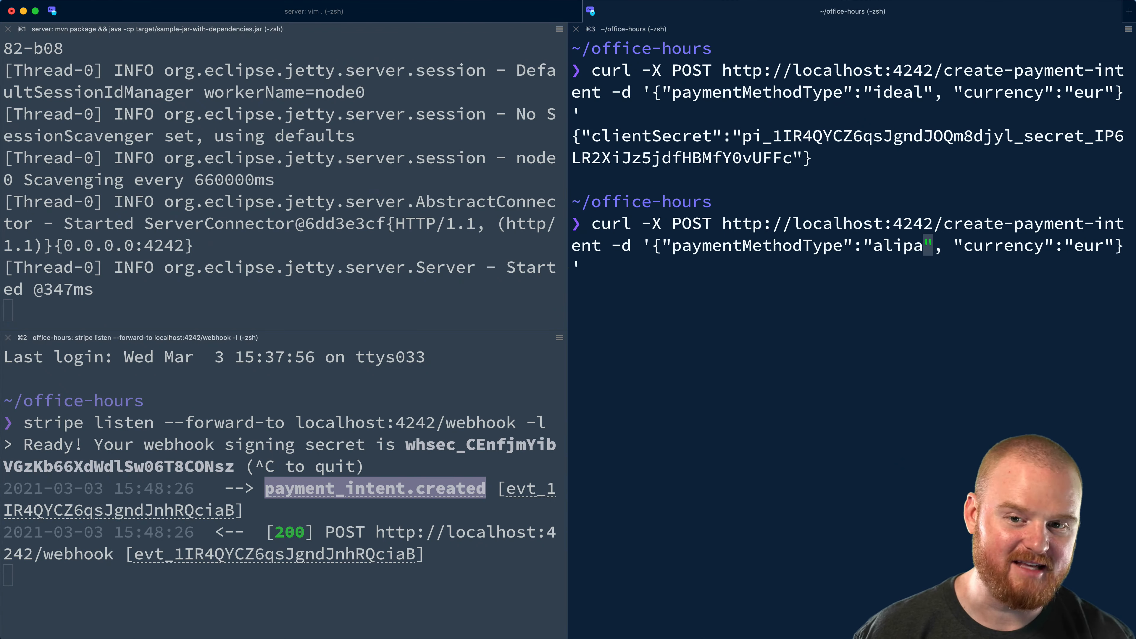
# Send the alipay payment in eur and highlight the logged requires_payment_method status.
pyautogui.press('Enter')
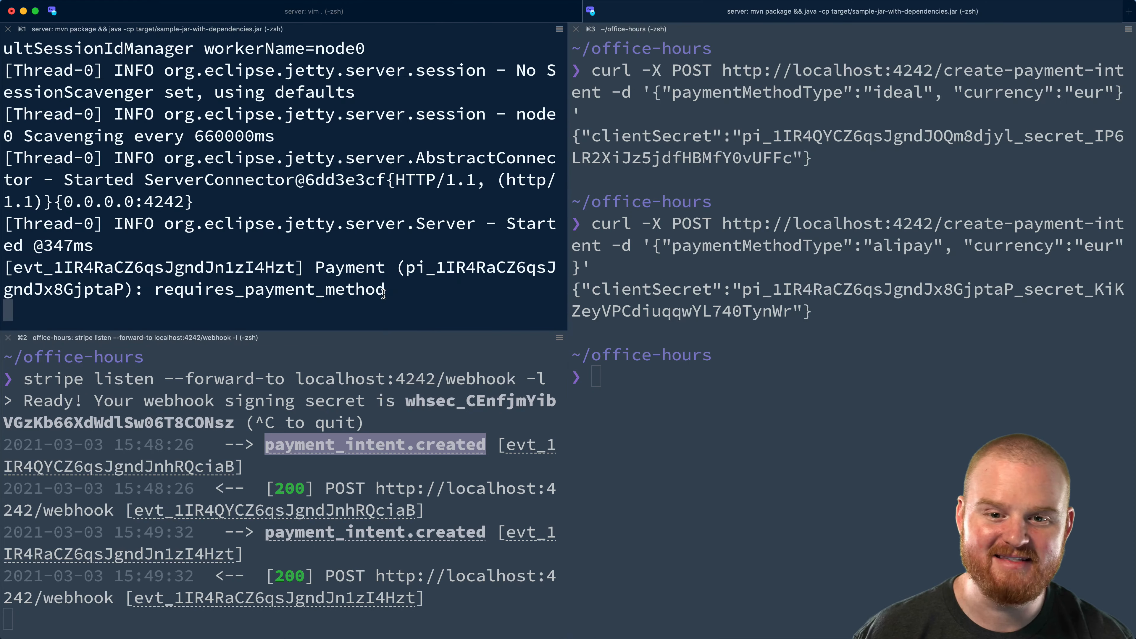
pyautogui.doubleClick(270, 289)
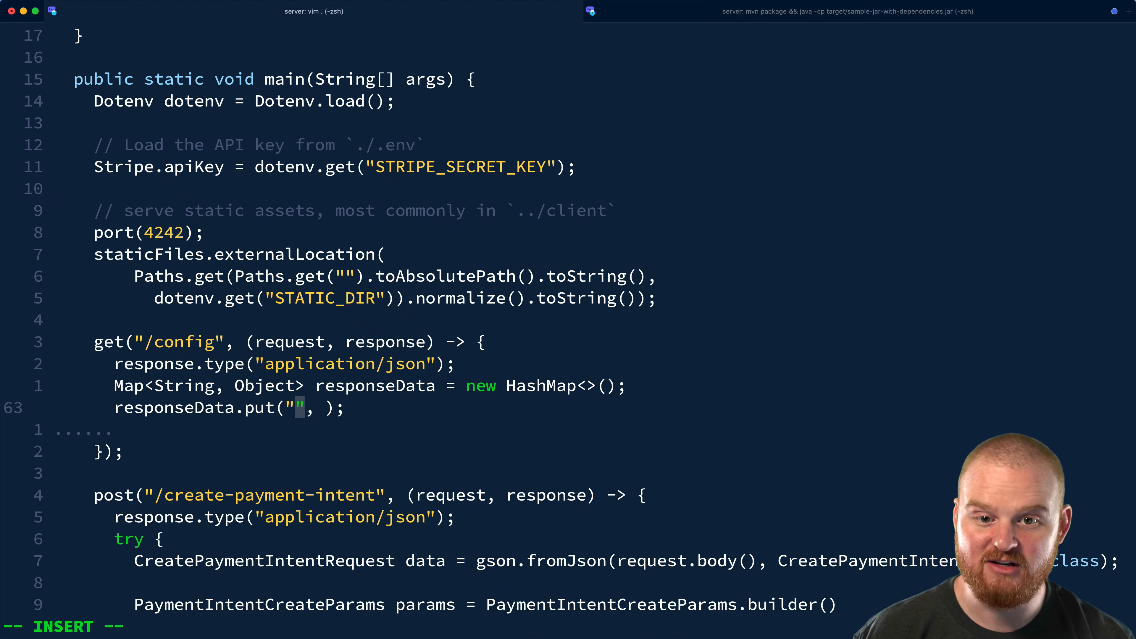
# Add responseData.put("publishableKey", dotenv.get("STRIPE_PUBLISHABLE_KEY")) to the /config route.
pyautogui.write('publishableK')
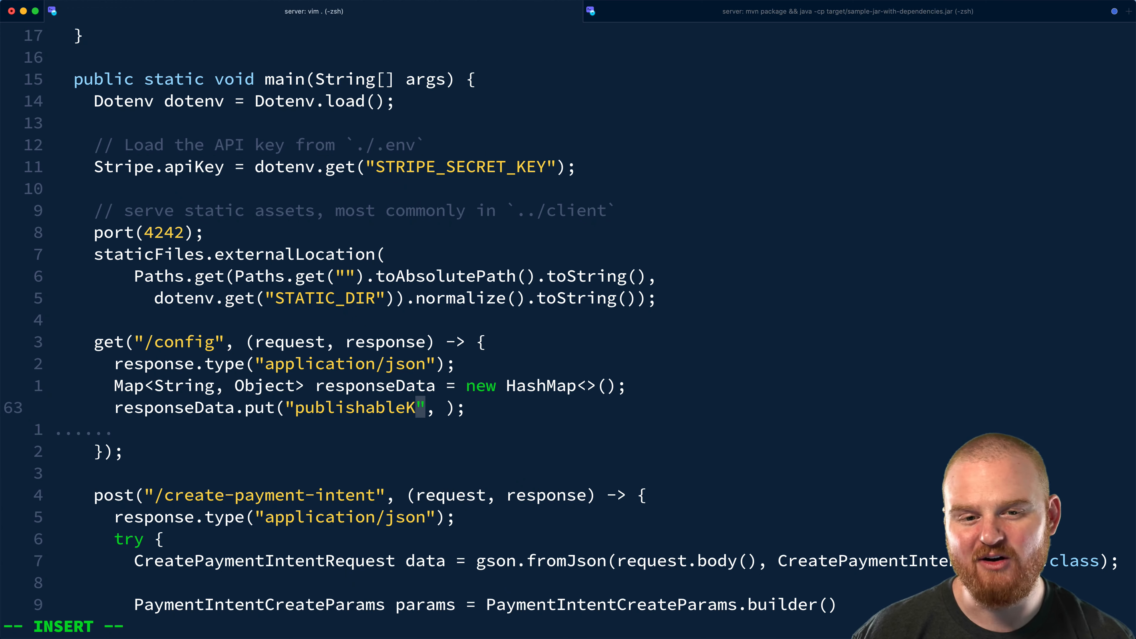
pyautogui.write('ey", dotenv.get(')
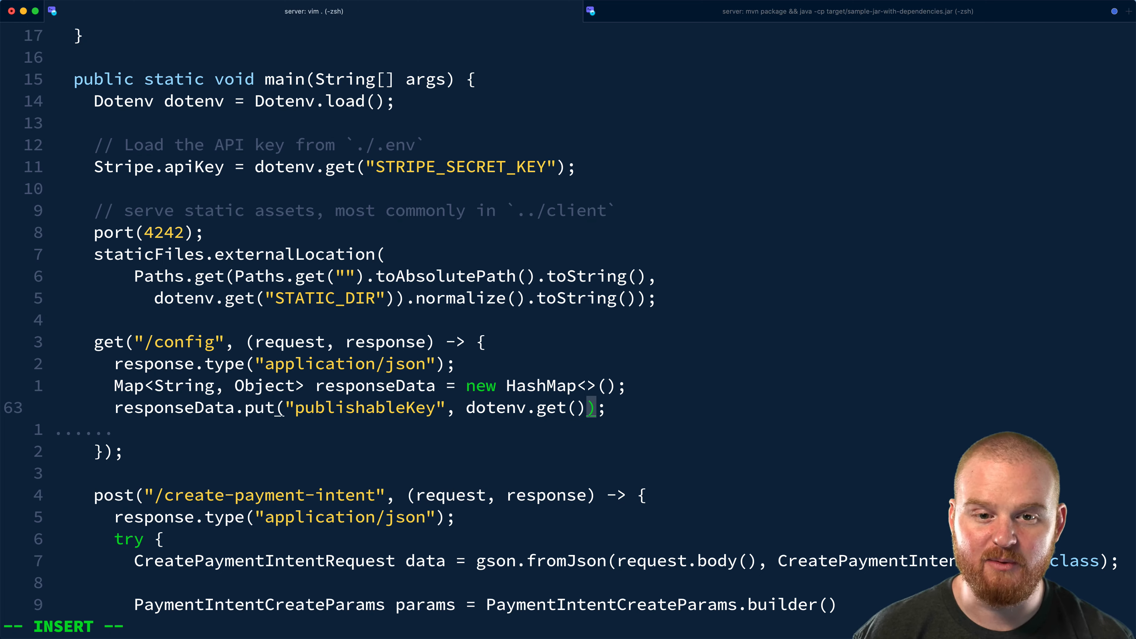
pyautogui.write('spk')
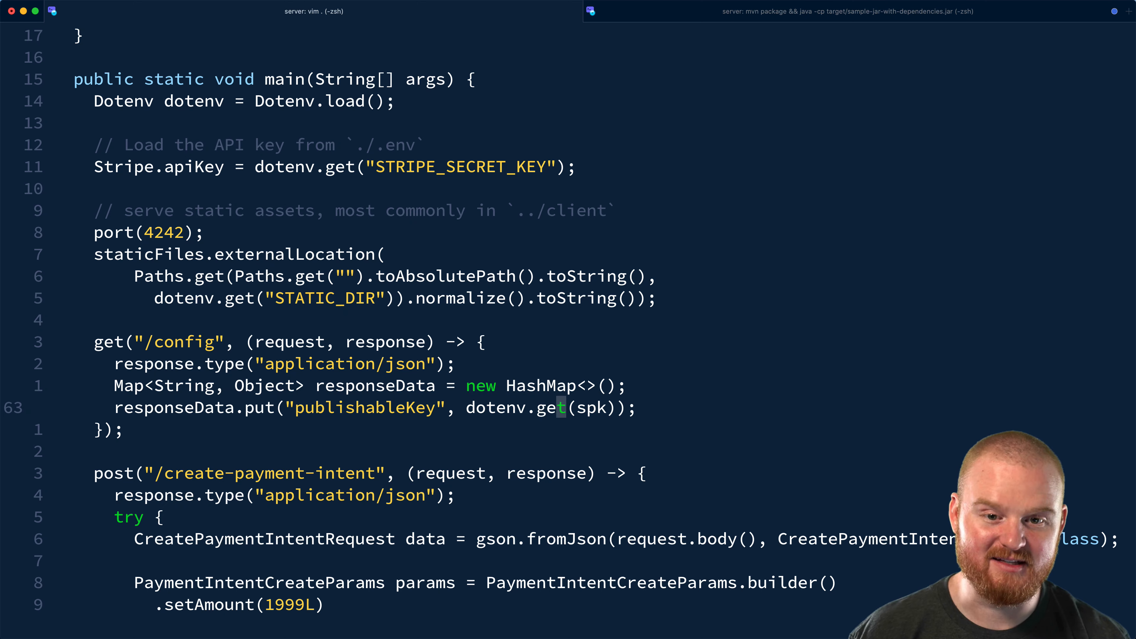
pyautogui.press('i')
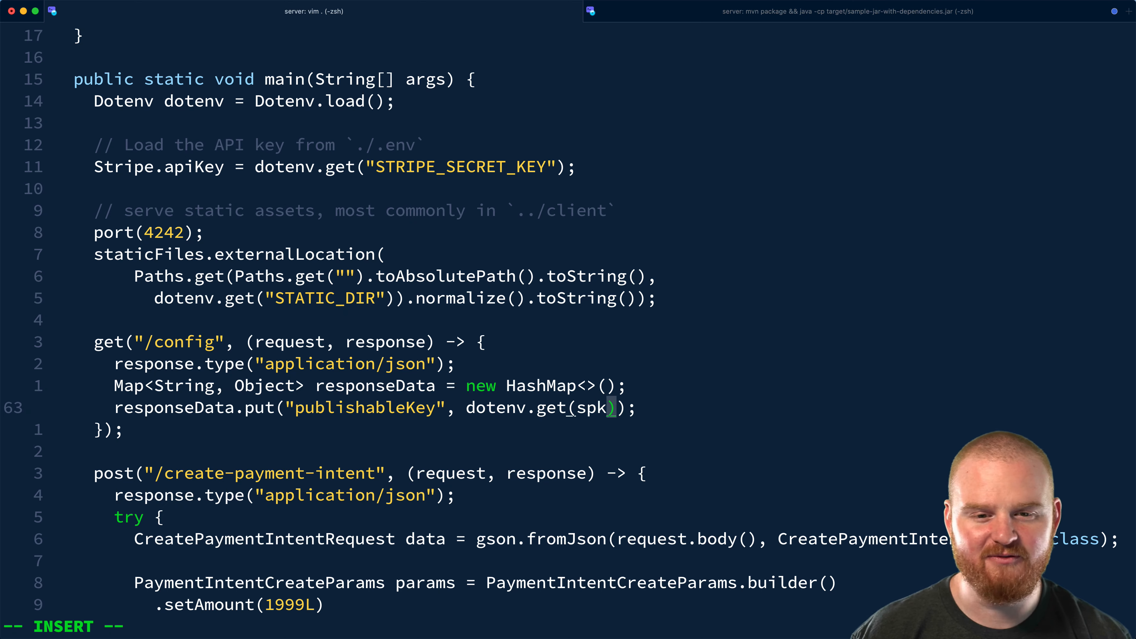
pyautogui.write('STRIPE_PUBLISHABLE_KEY"')
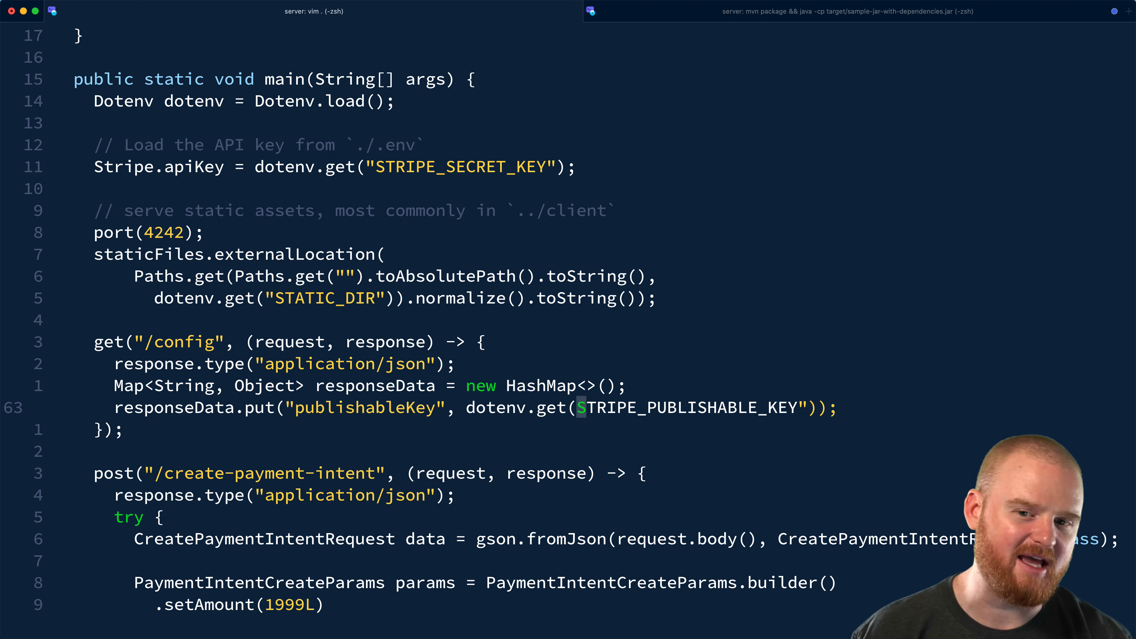
# Return gson.toJson(responseData) from the /config route.
pyautogui.write('re')
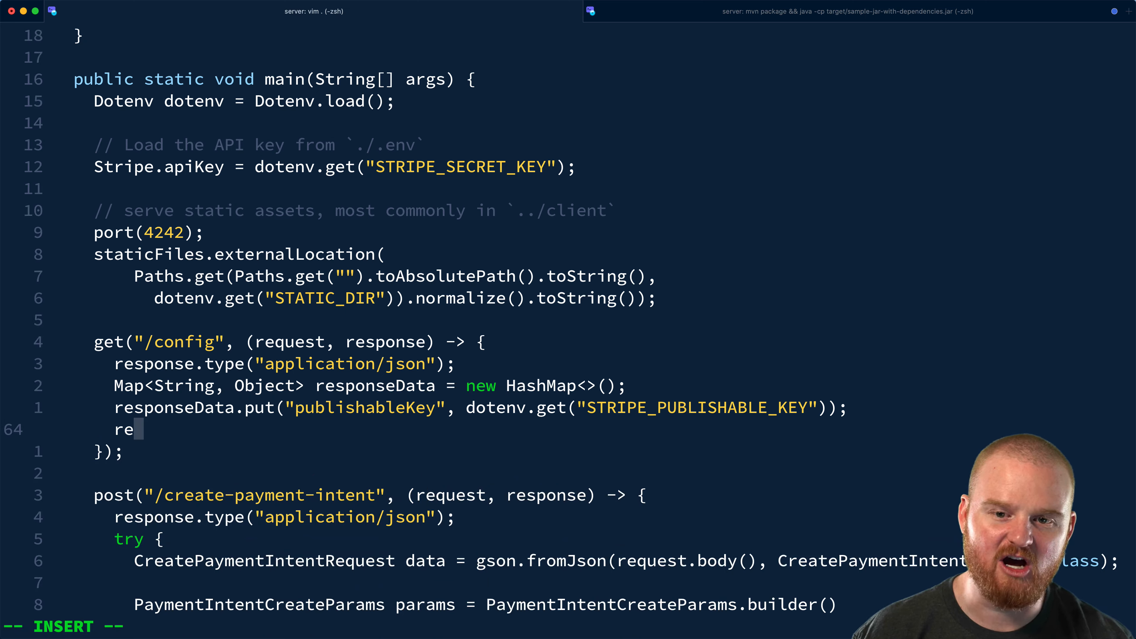
pyautogui.write('turn gson.to')
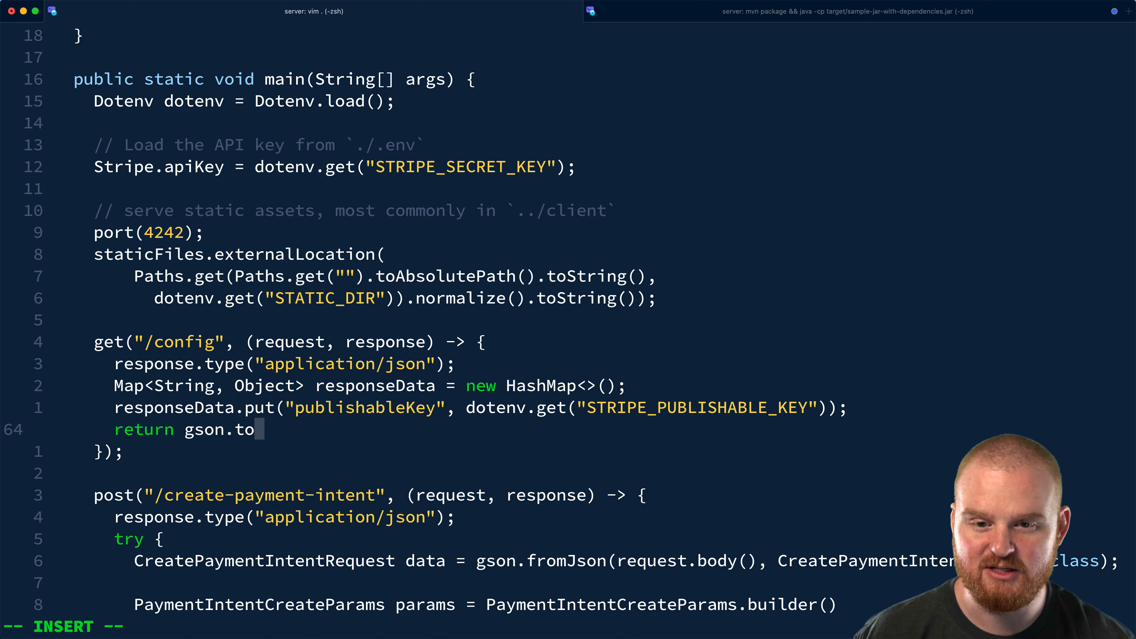
pyautogui.write('Json(respo')
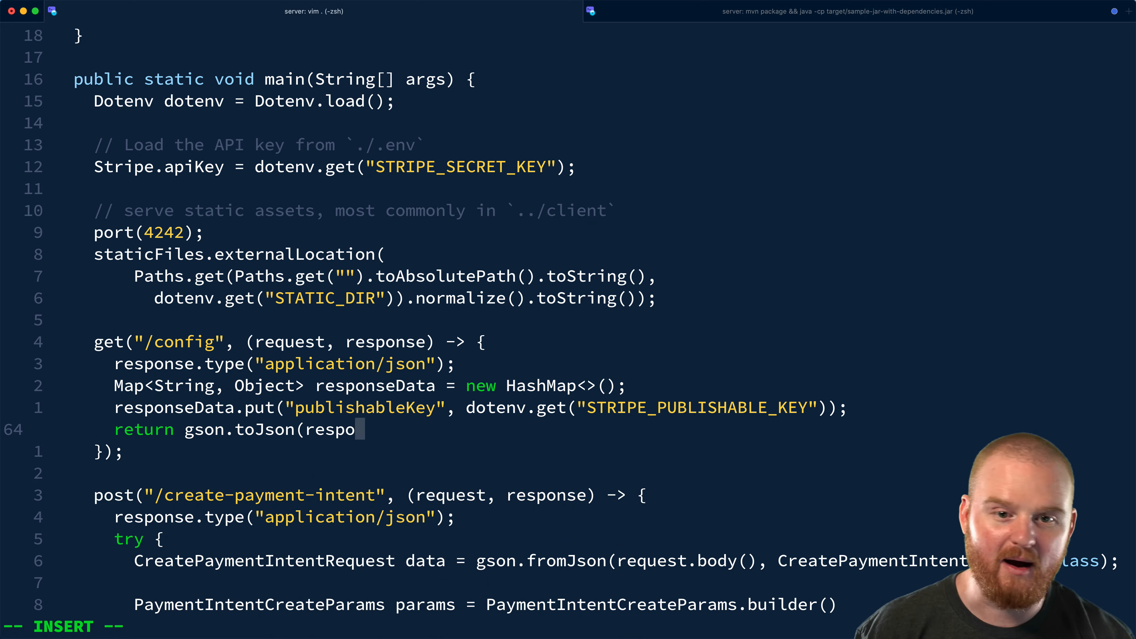